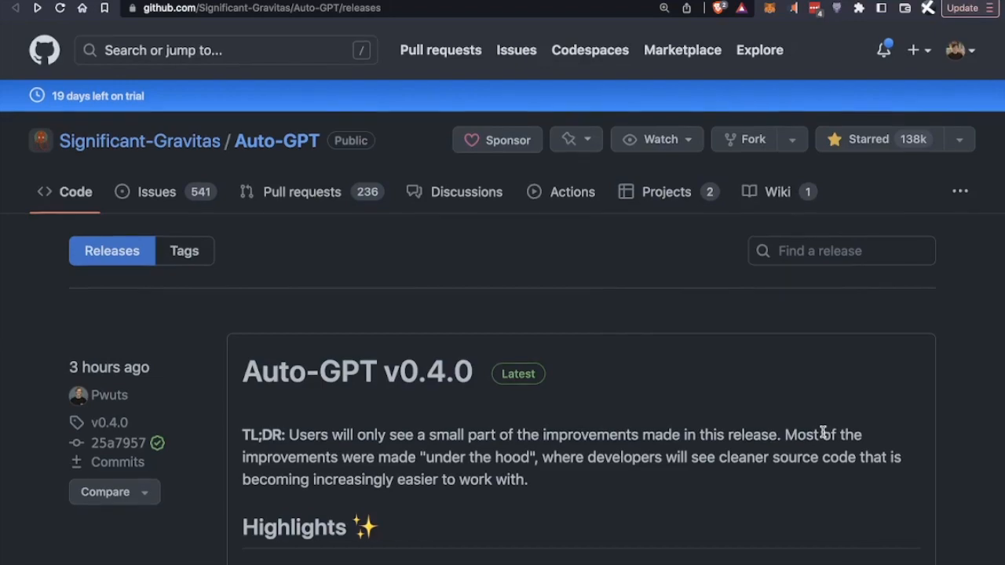
scroll("down", 3)
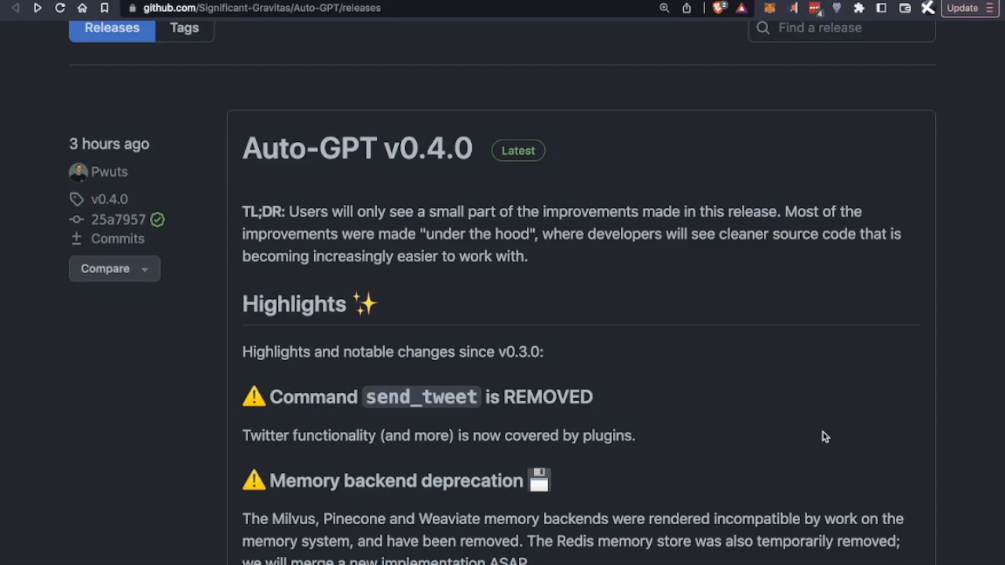
scroll("down", 3)
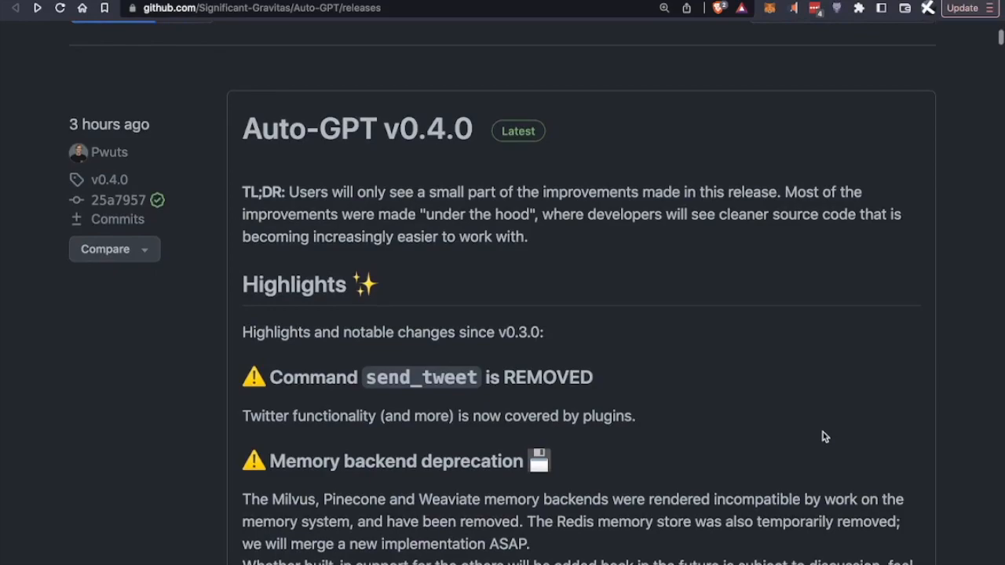
scroll("down", 3)
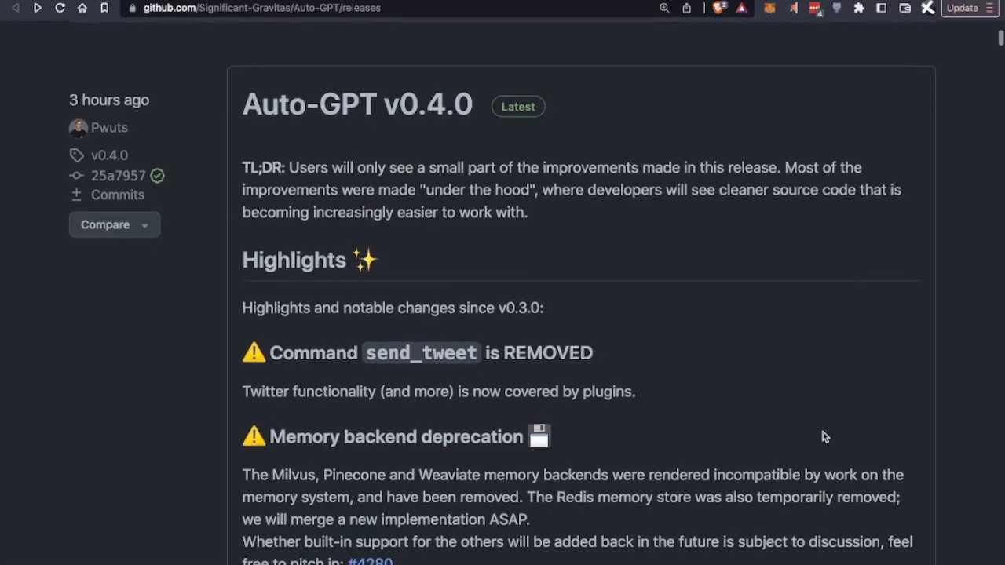
scroll("down", 3)
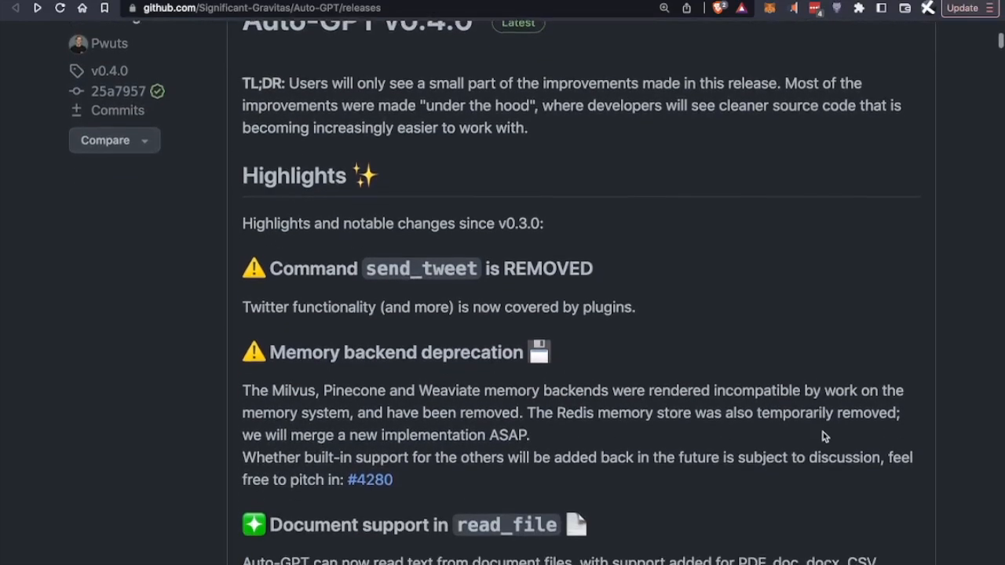
scroll("down", 3)
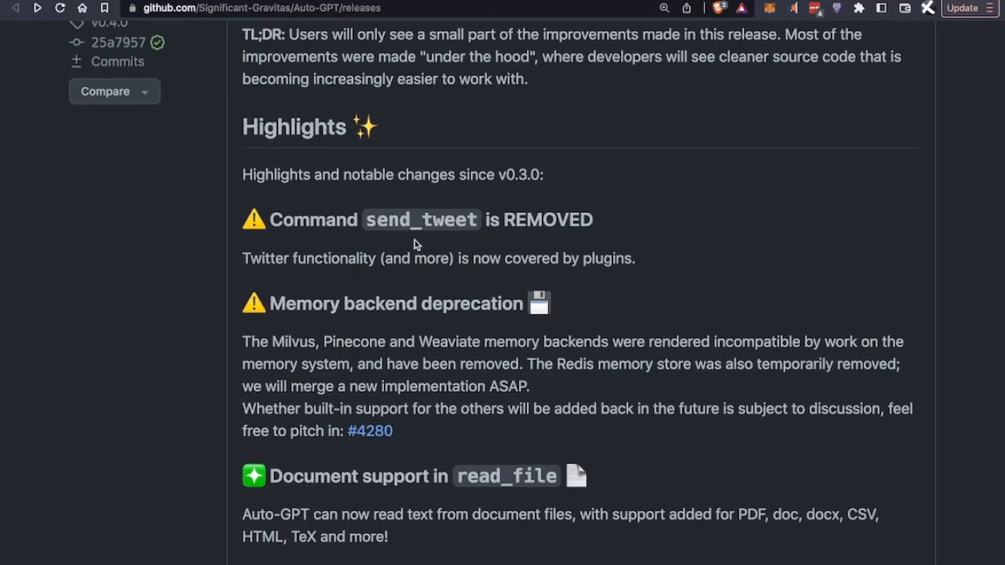
mouse_move(465, 229)
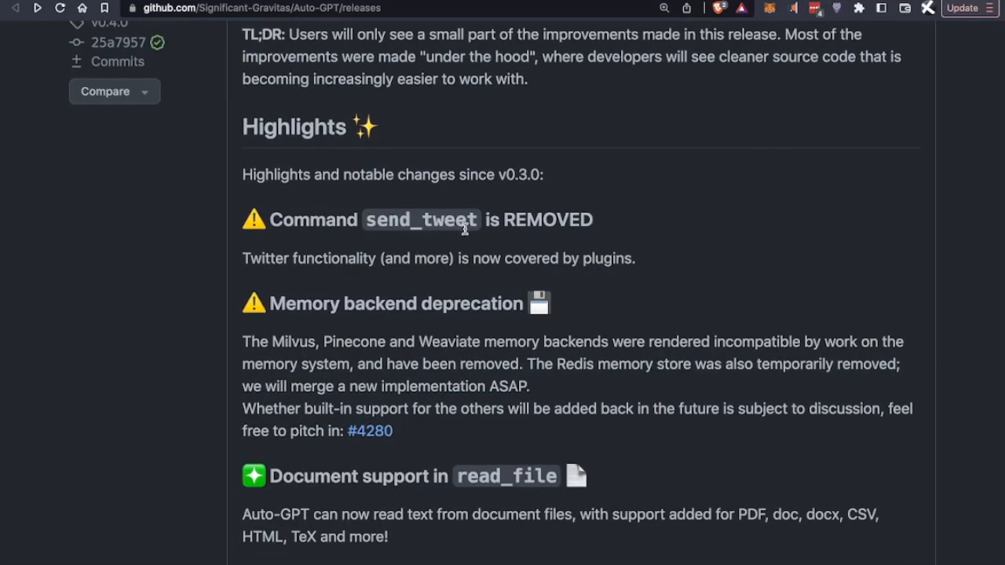
mouse_move(470, 251)
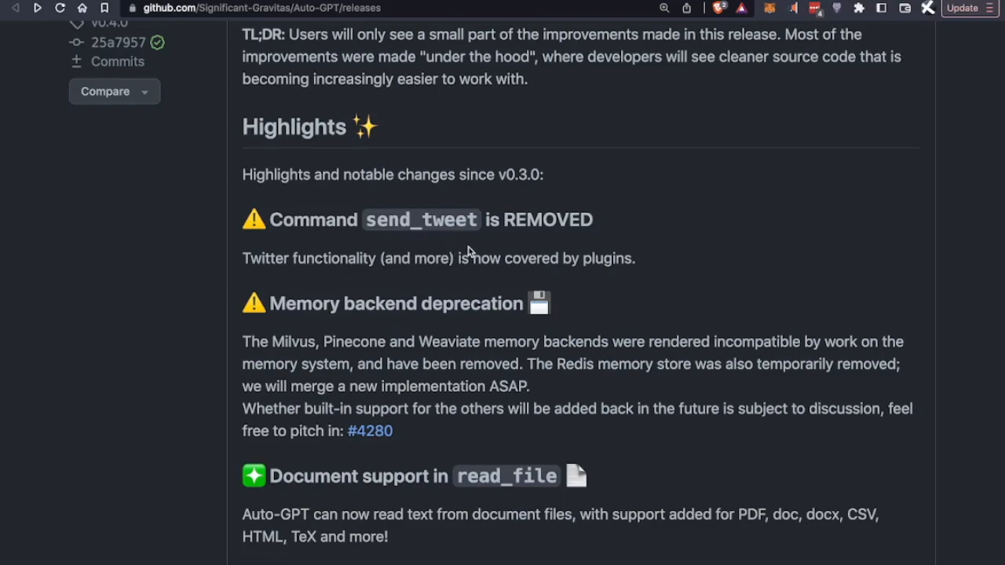
mouse_move(493, 277)
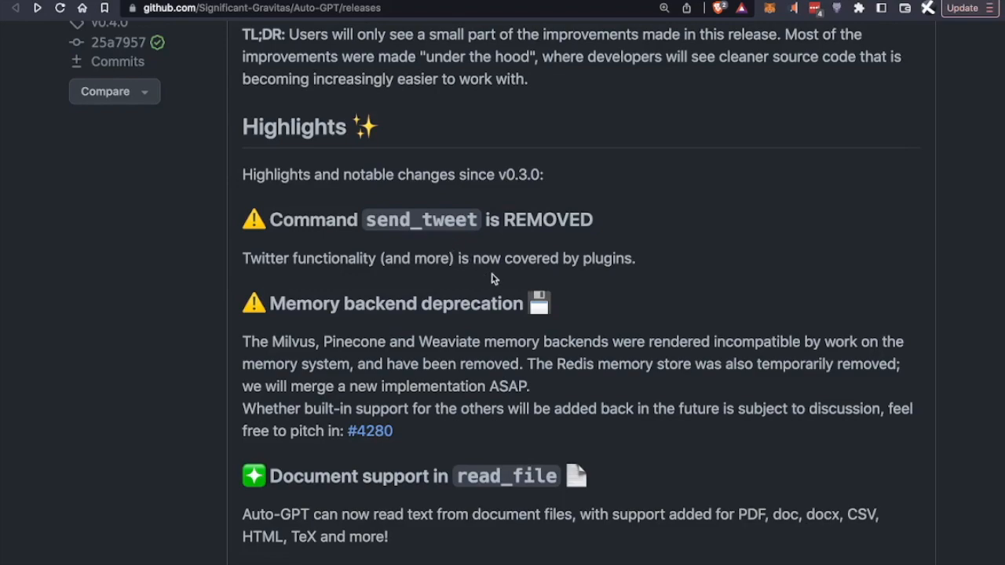
mouse_move(521, 273)
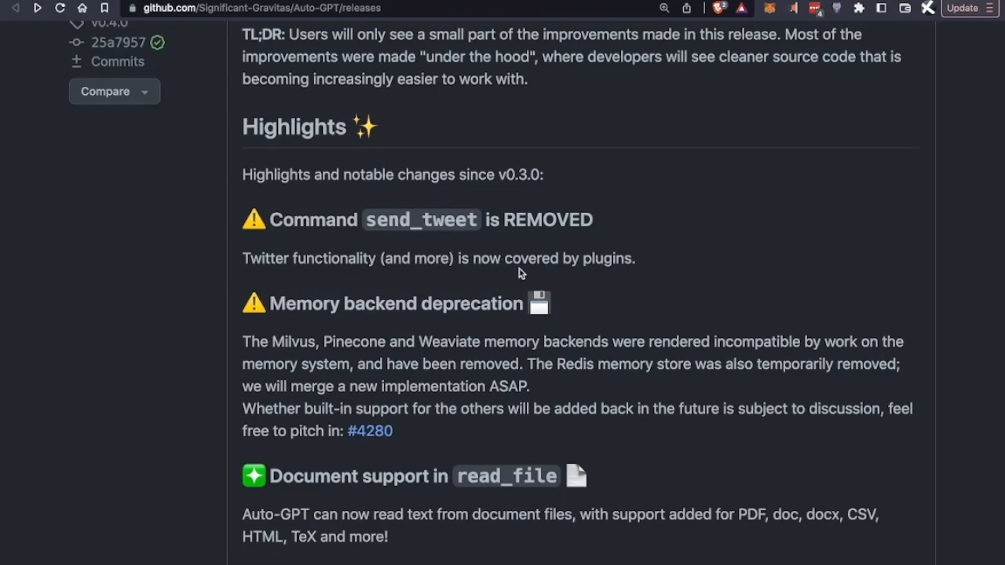
scroll("down", 3)
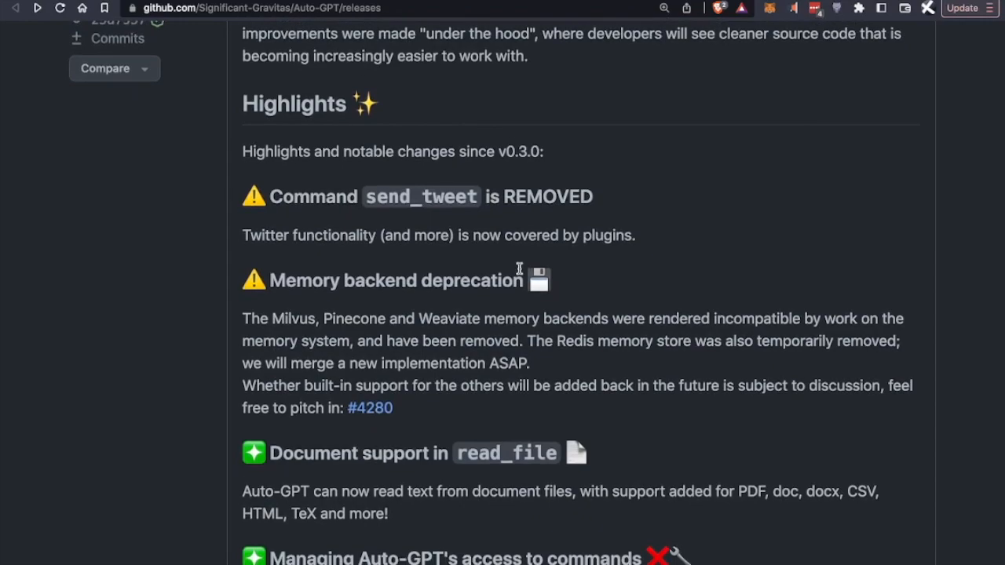
mouse_move(522, 253)
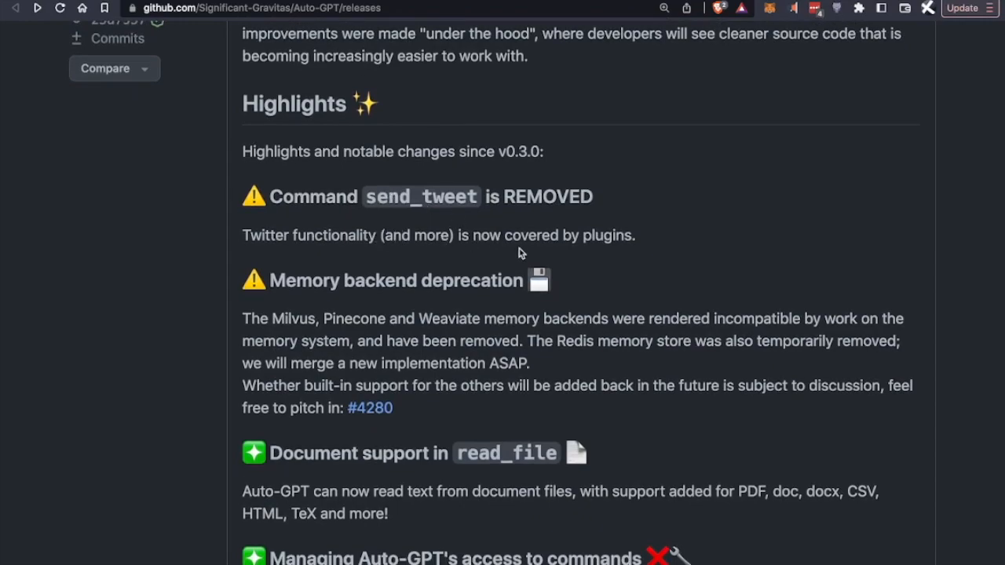
mouse_move(465, 224)
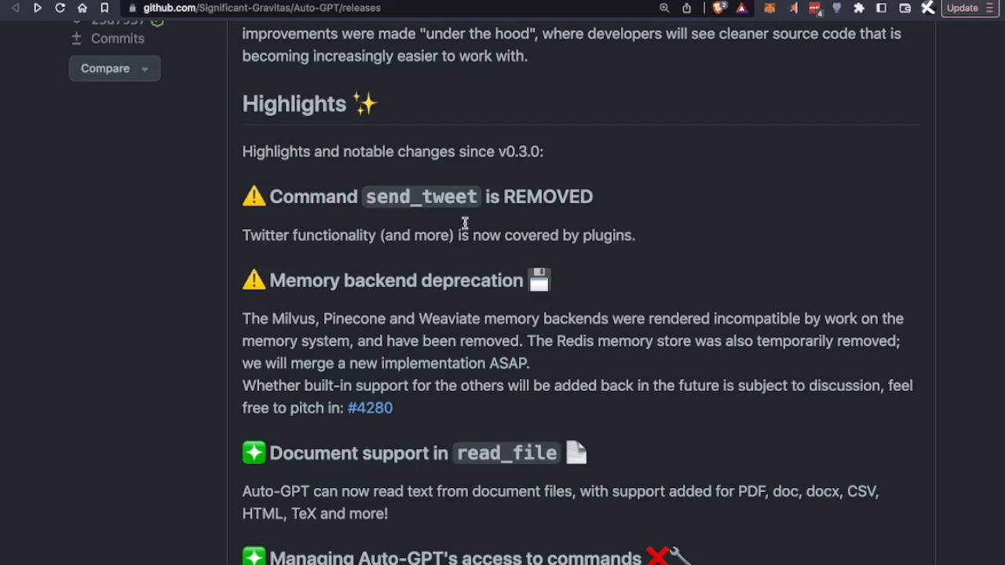
mouse_move(540, 275)
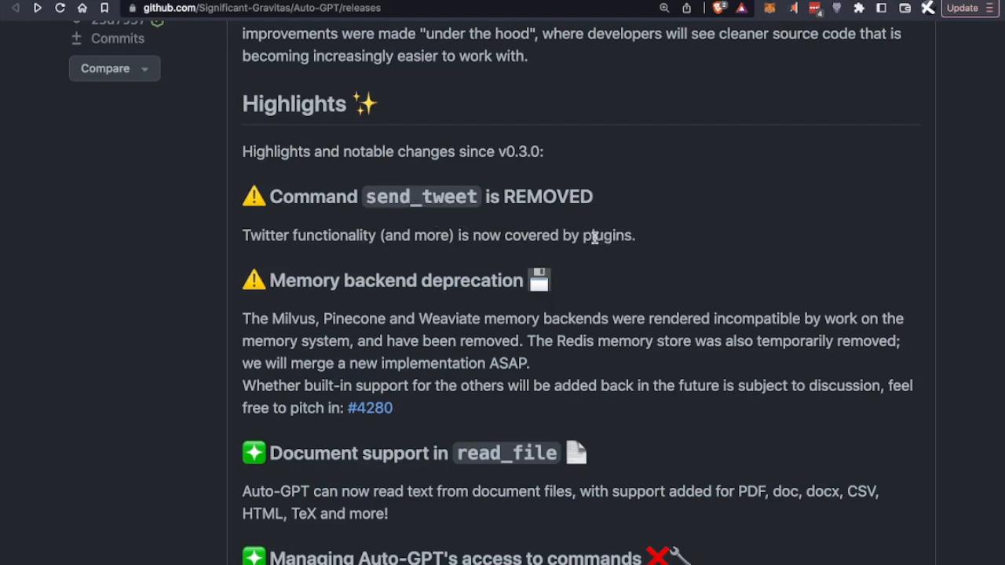
scroll("down", 3)
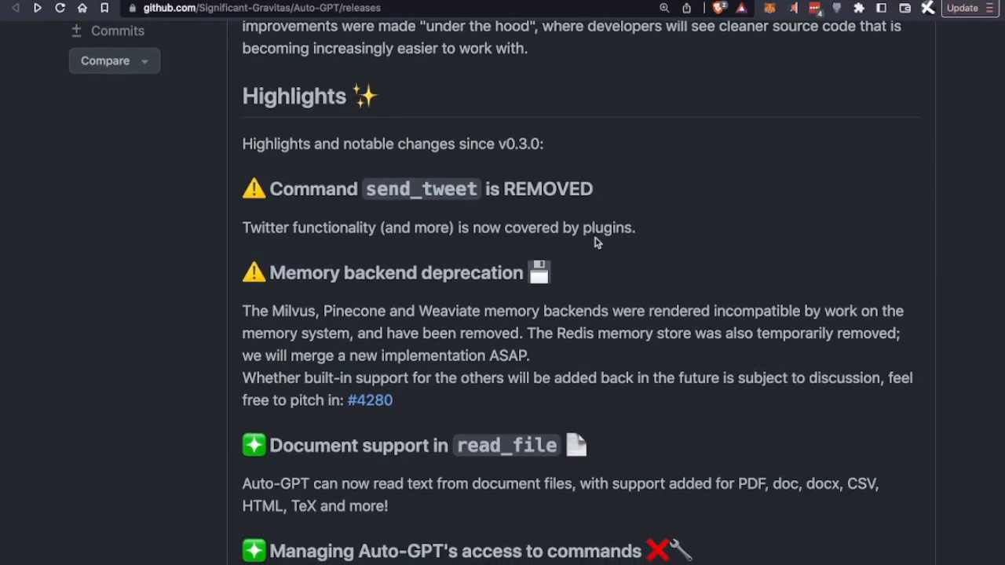
scroll("down", 3)
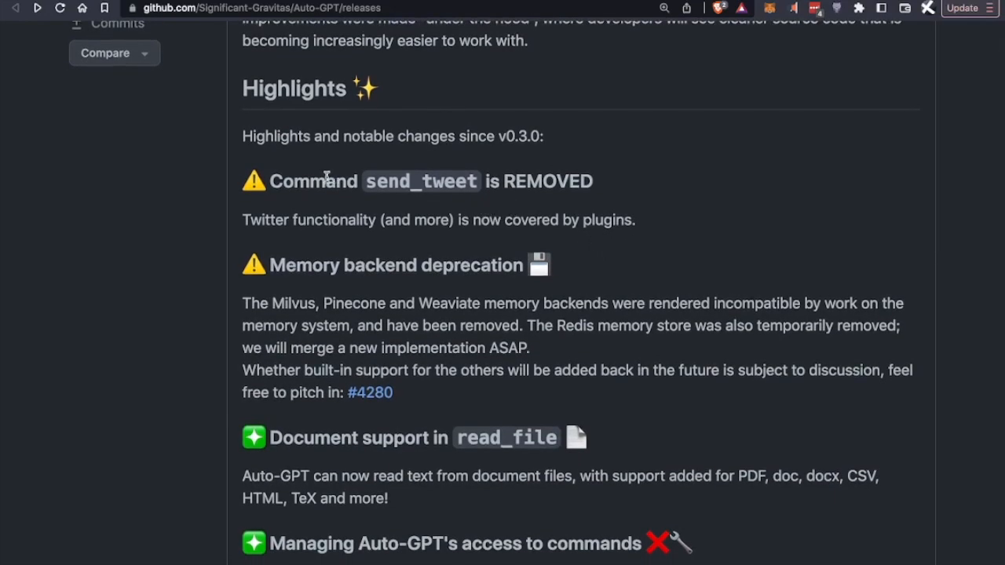
mouse_move(421, 225)
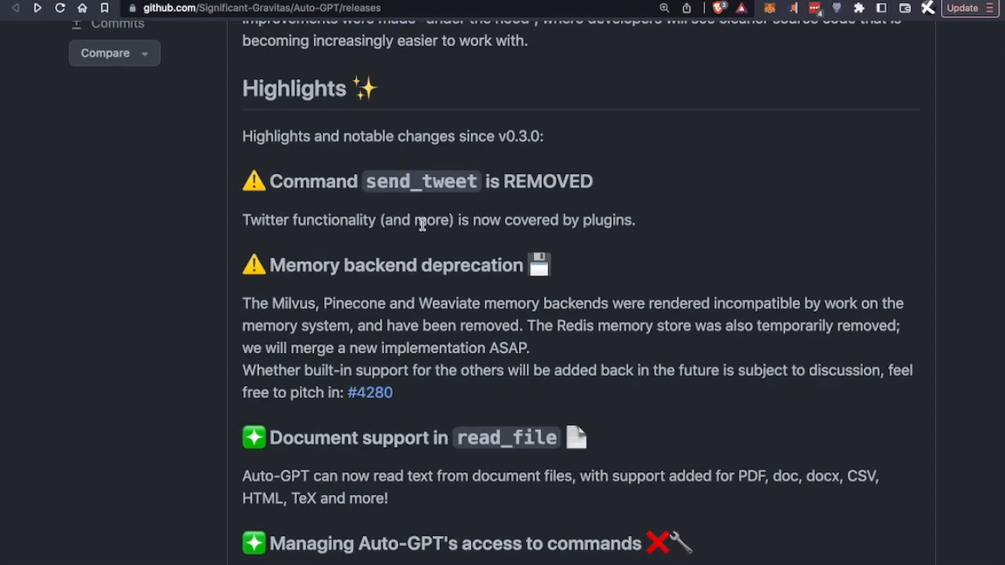
scroll("down", 3)
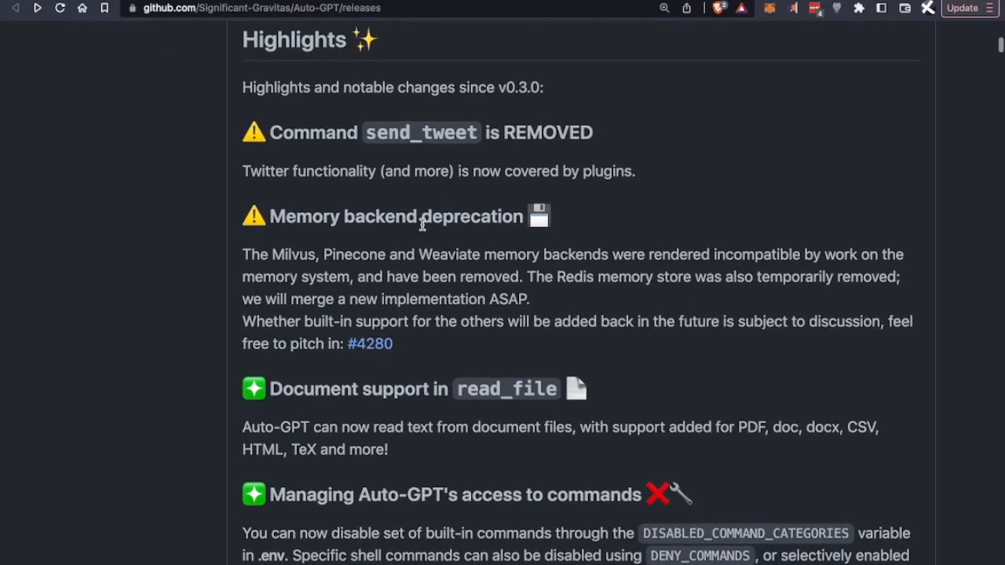
mouse_move(473, 232)
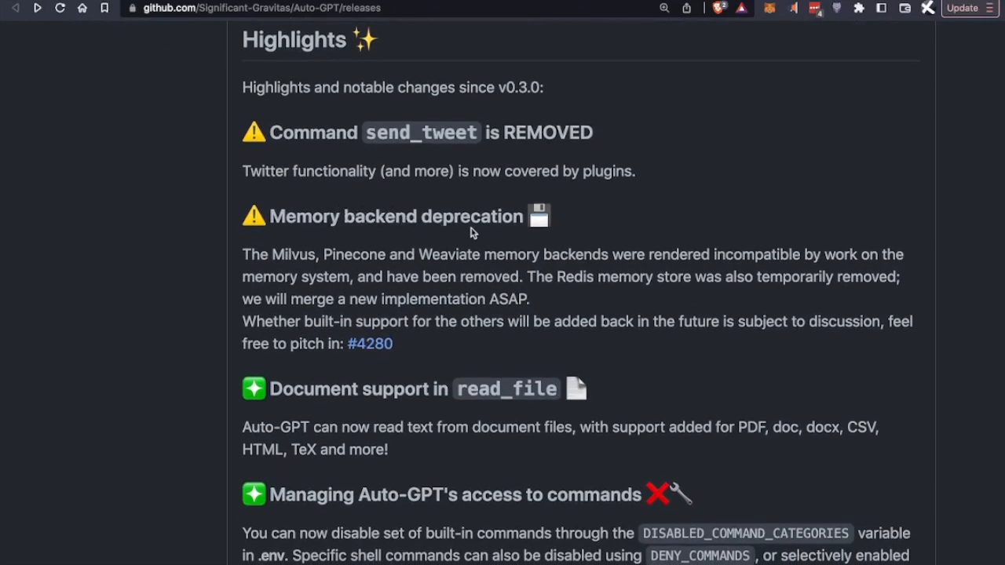
mouse_move(349, 273)
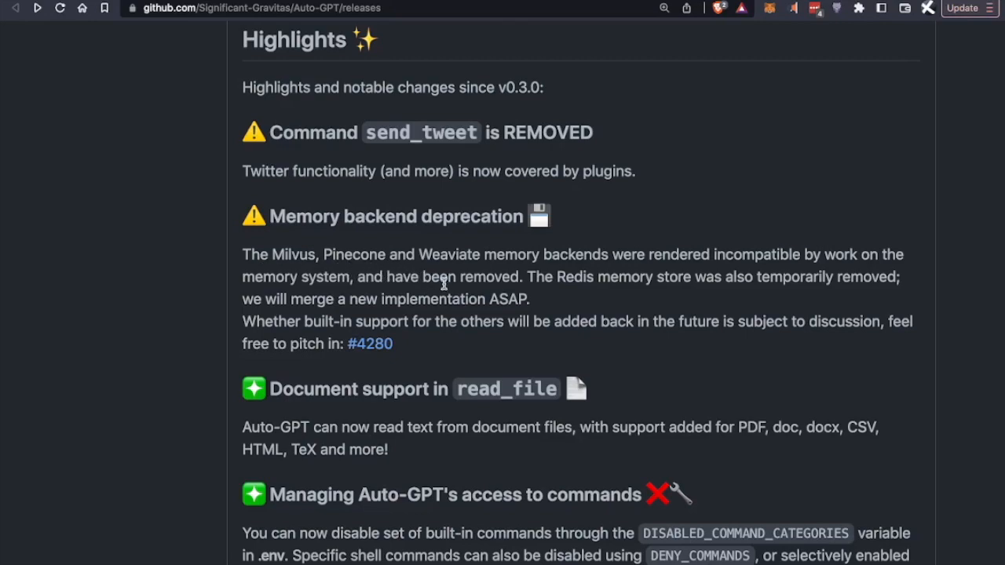
mouse_move(385, 270)
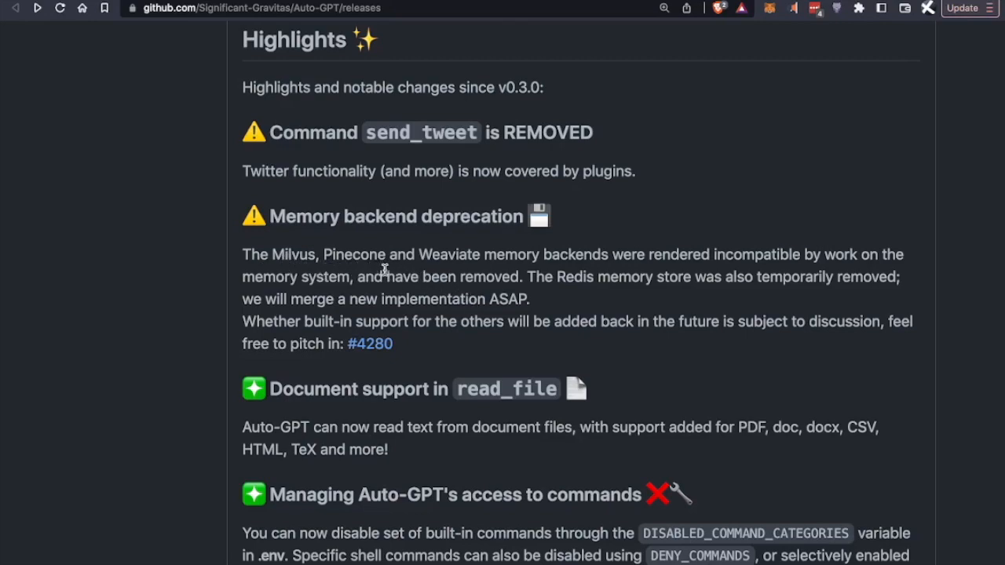
mouse_move(613, 302)
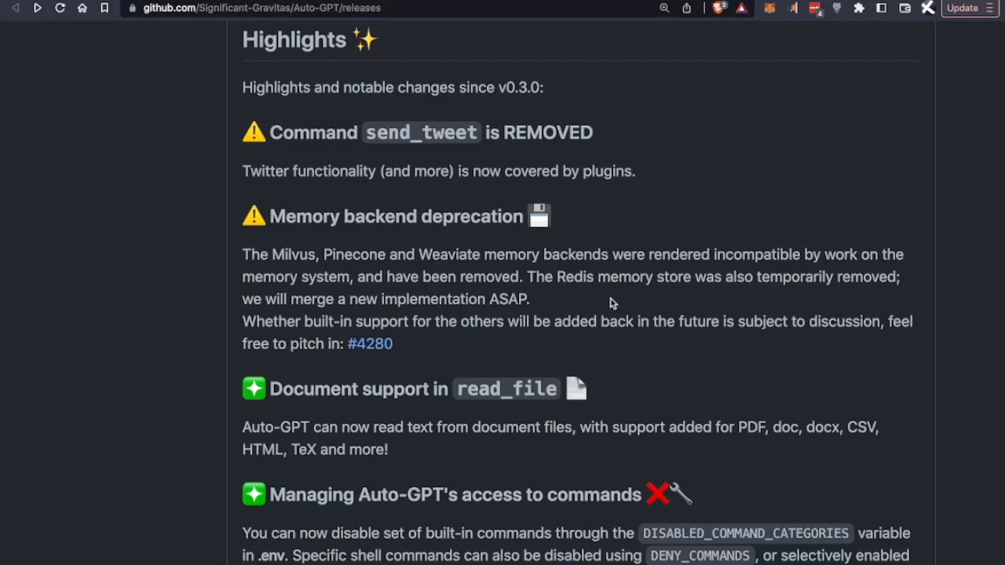
mouse_move(630, 307)
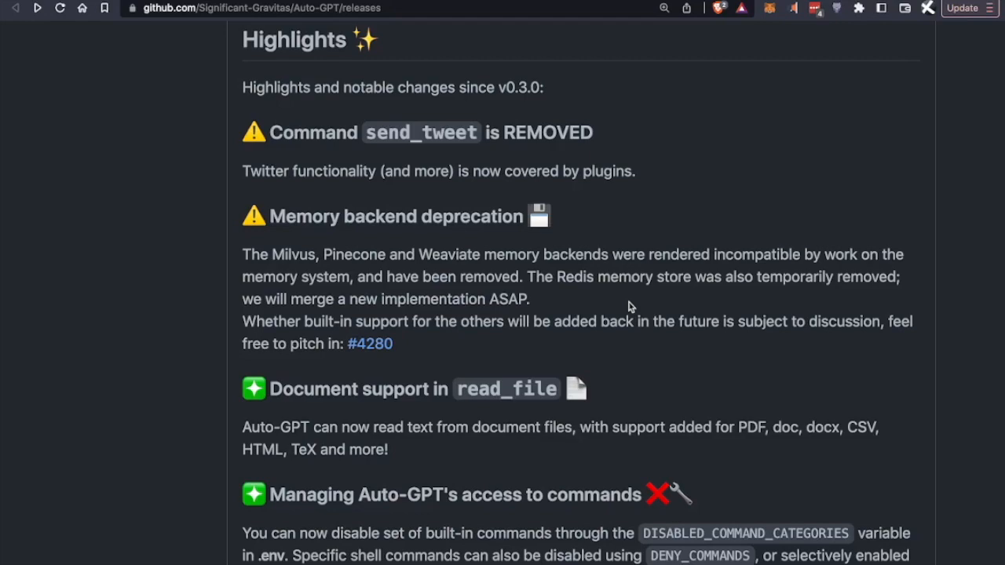
scroll("down", 3)
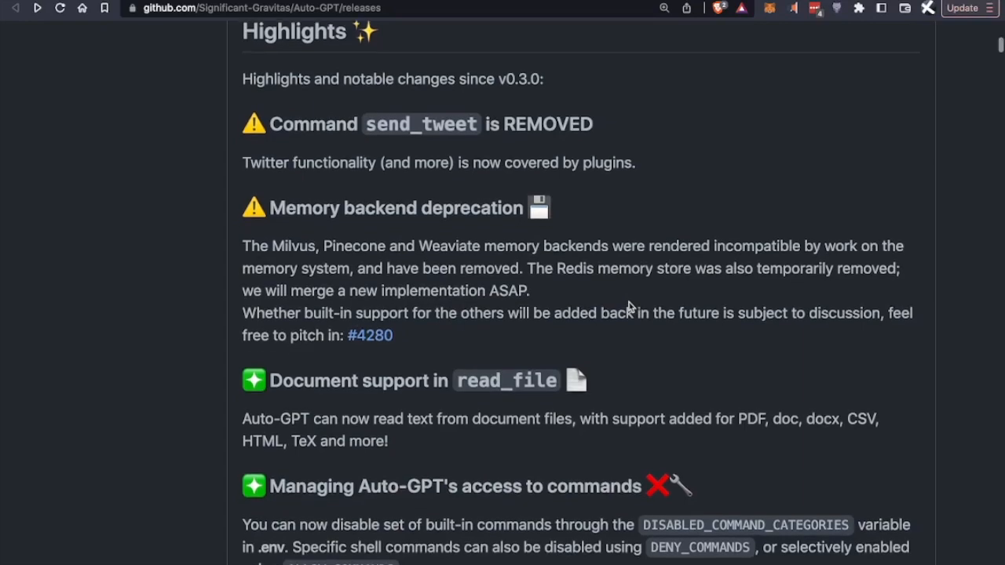
scroll("down", 3)
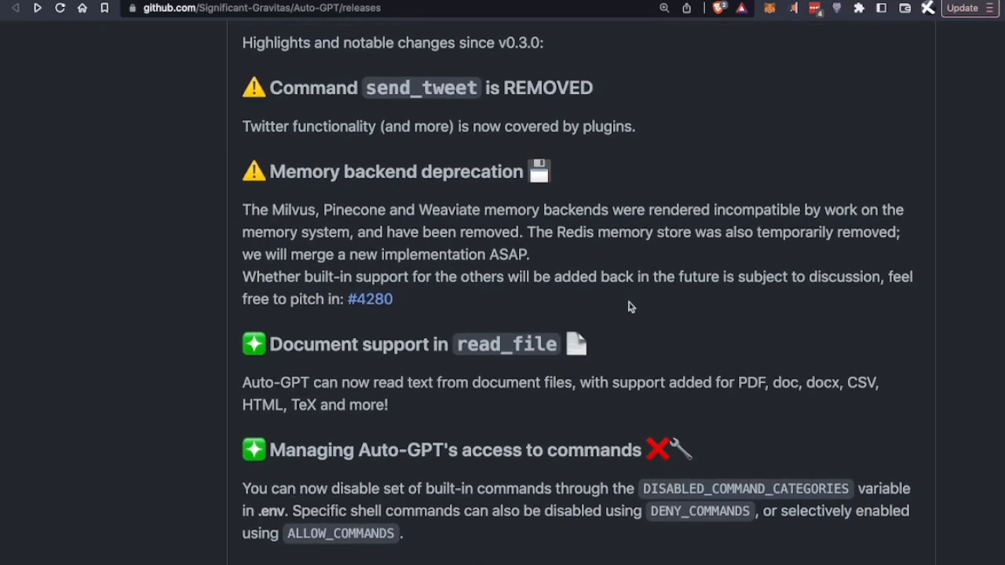
scroll("down", 3)
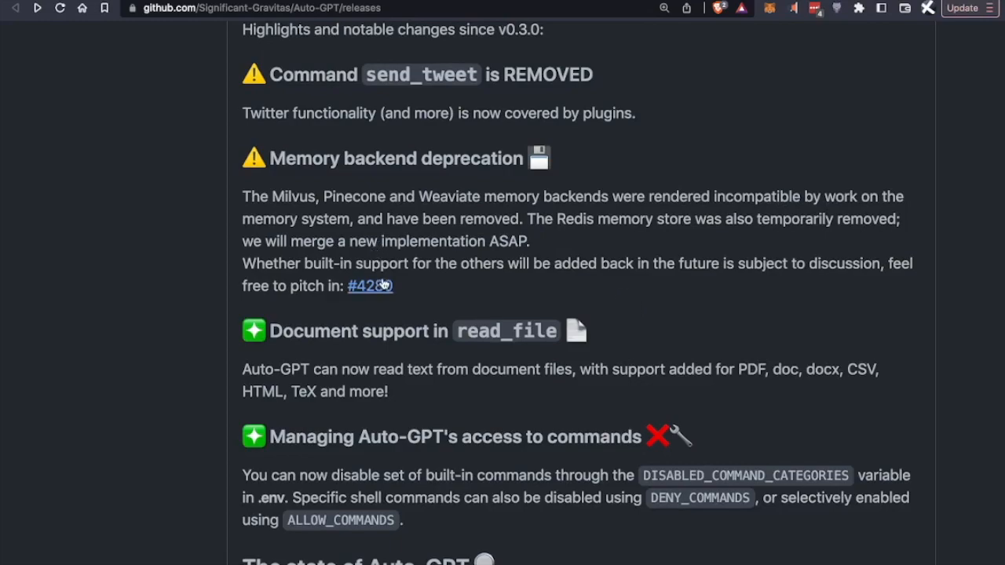
mouse_move(471, 302)
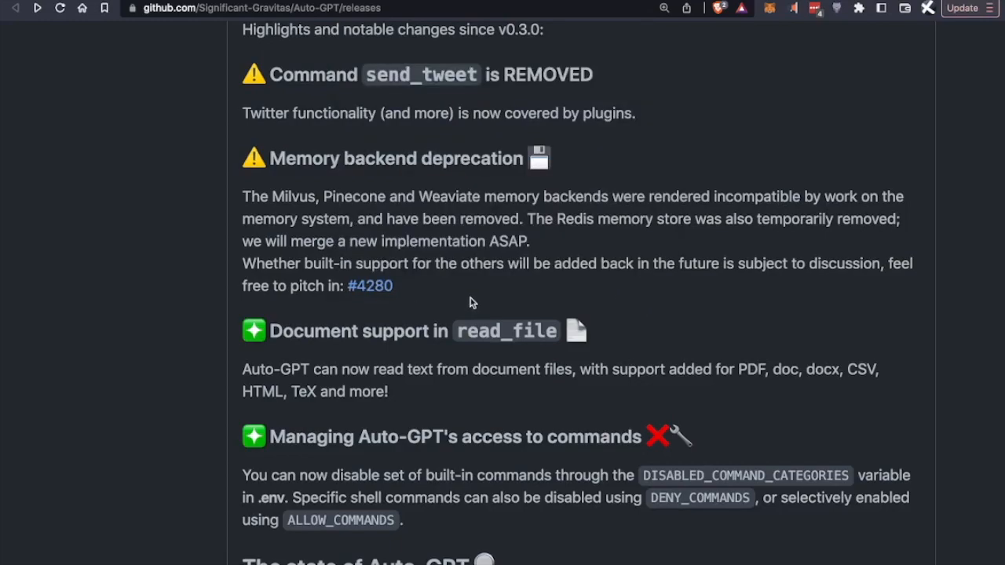
scroll("down", 3)
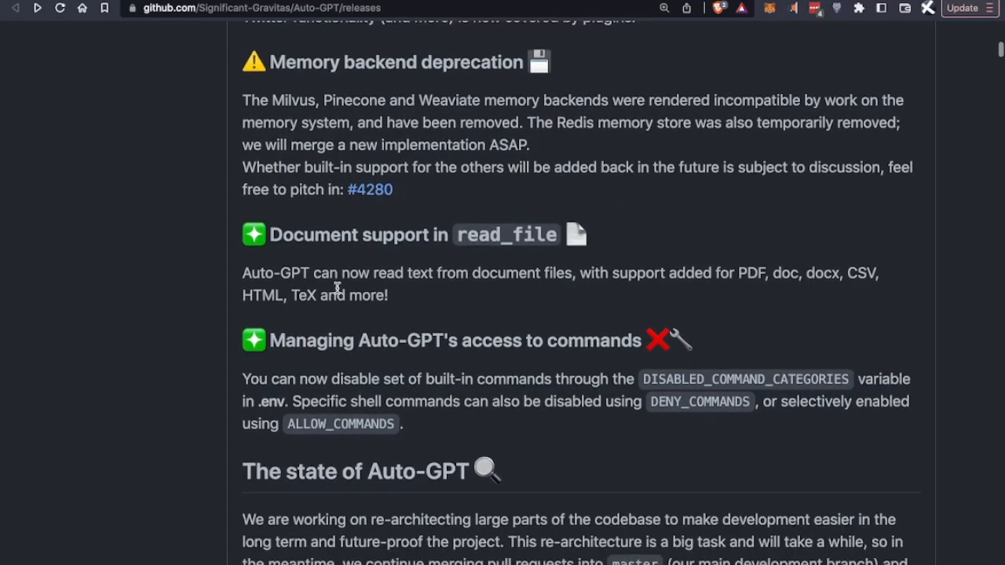
scroll("down", 3)
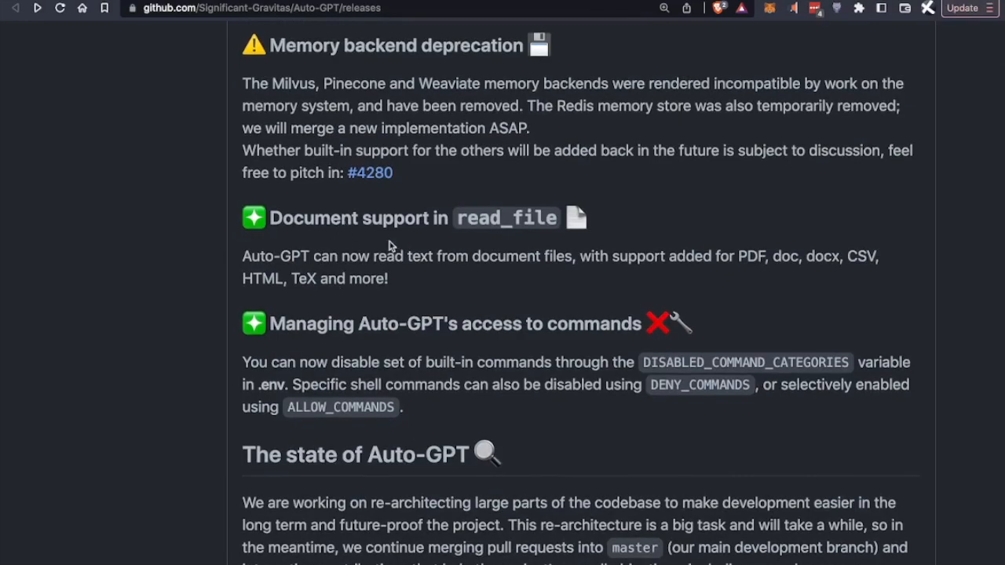
mouse_move(484, 225)
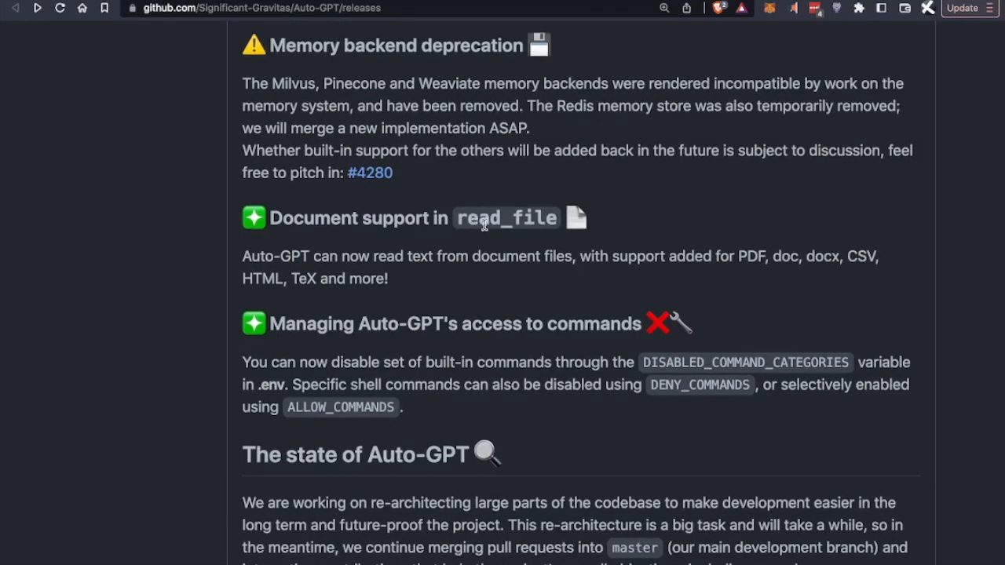
mouse_move(329, 257)
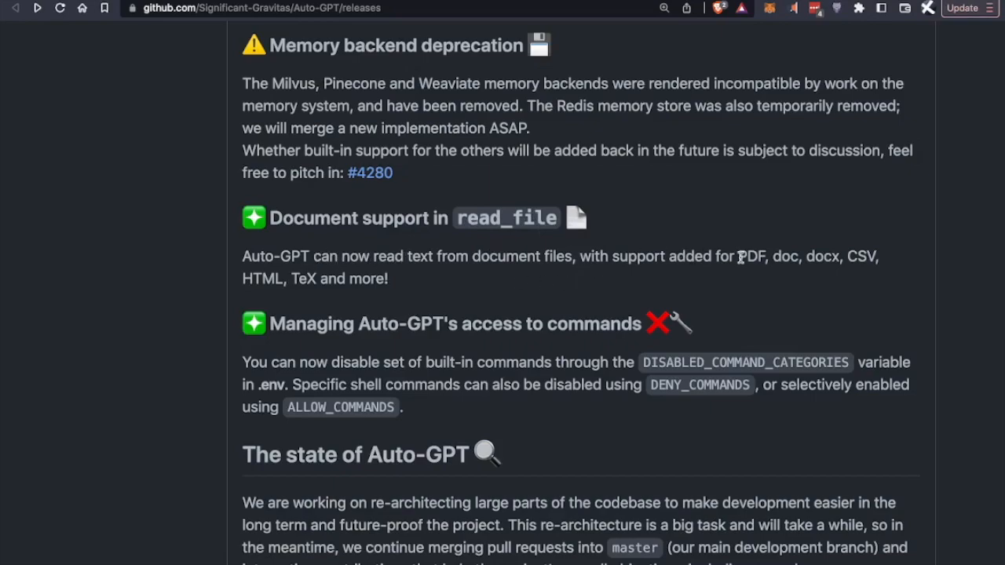
mouse_move(823, 256)
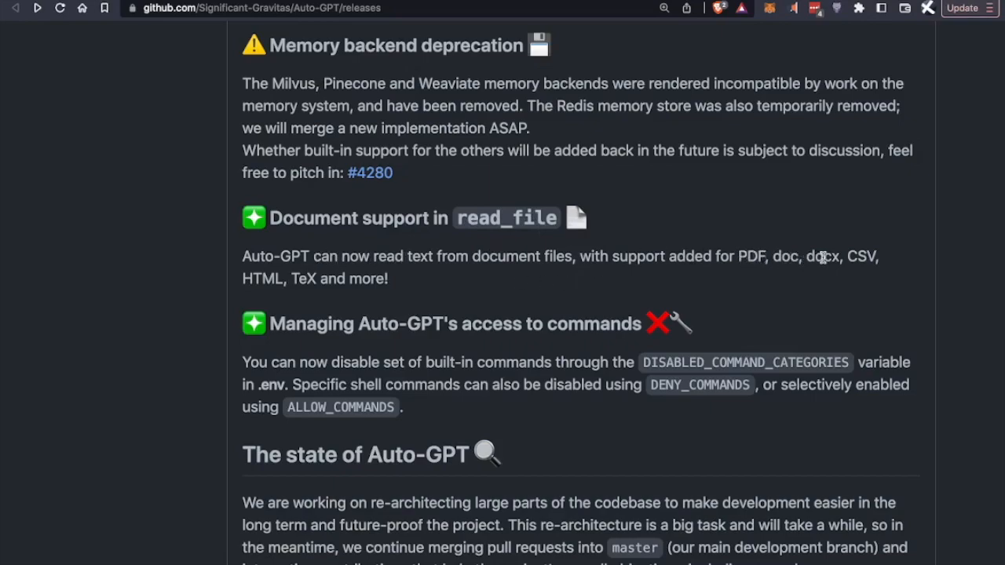
mouse_move(787, 257)
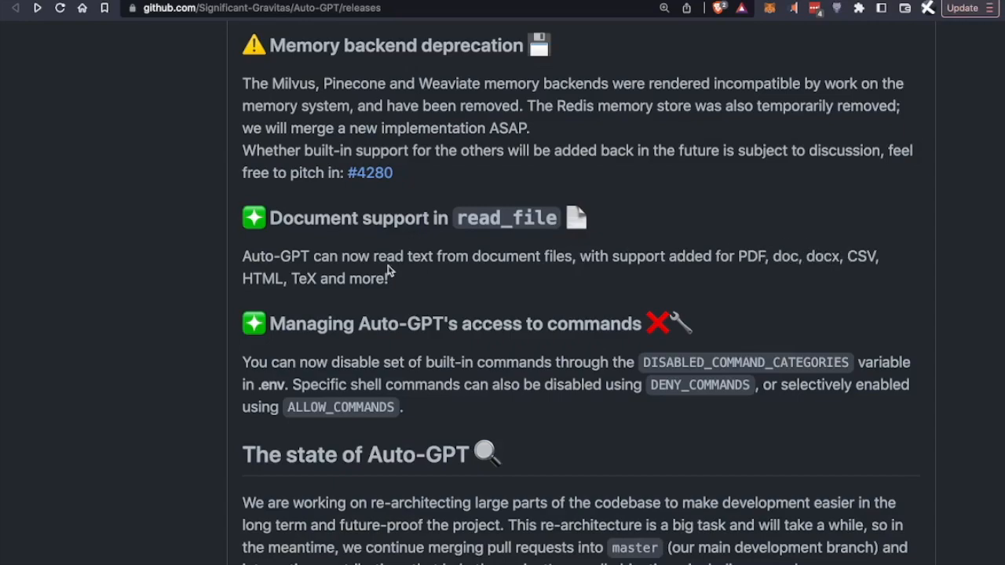
scroll("down", 3)
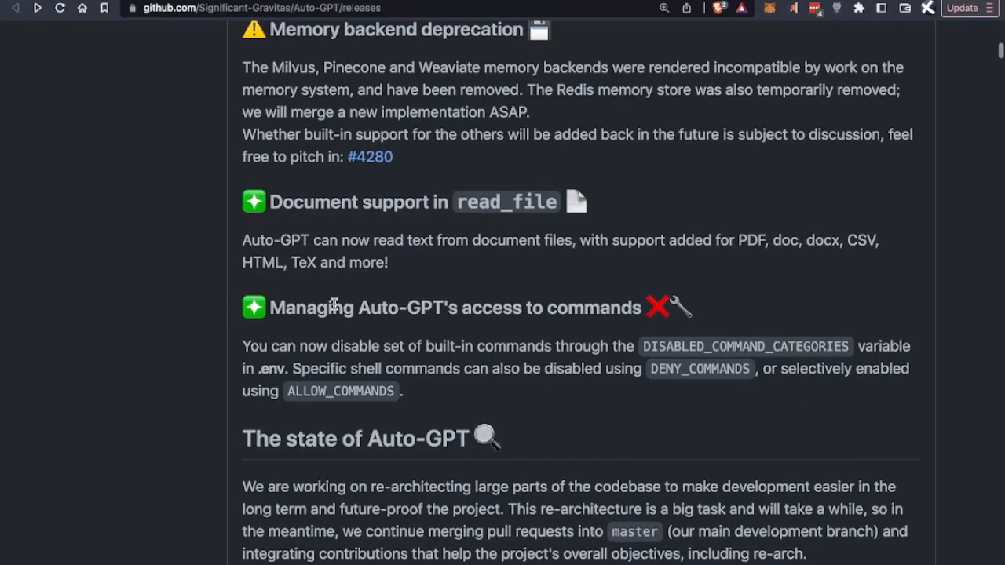
scroll("down", 3)
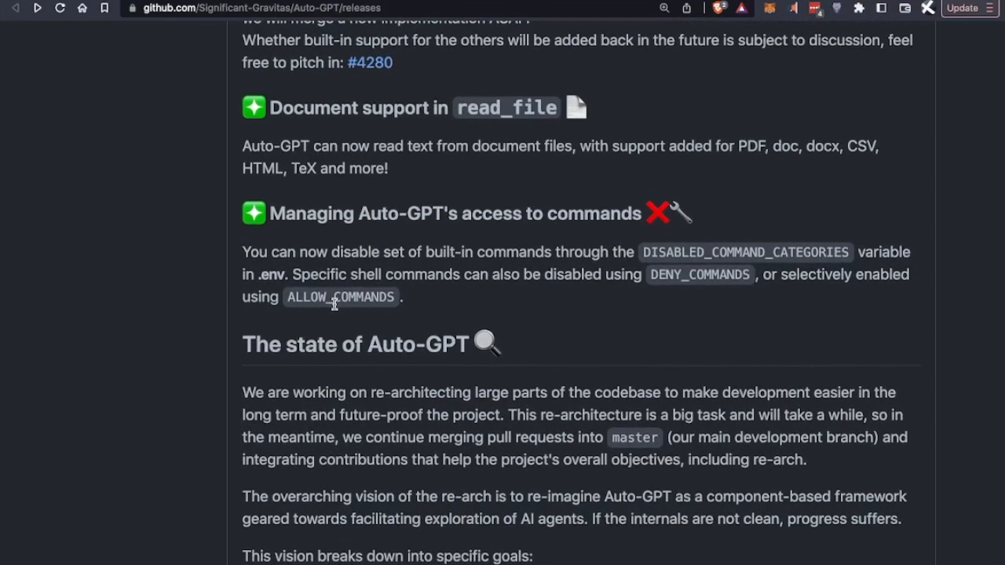
scroll("down", 3)
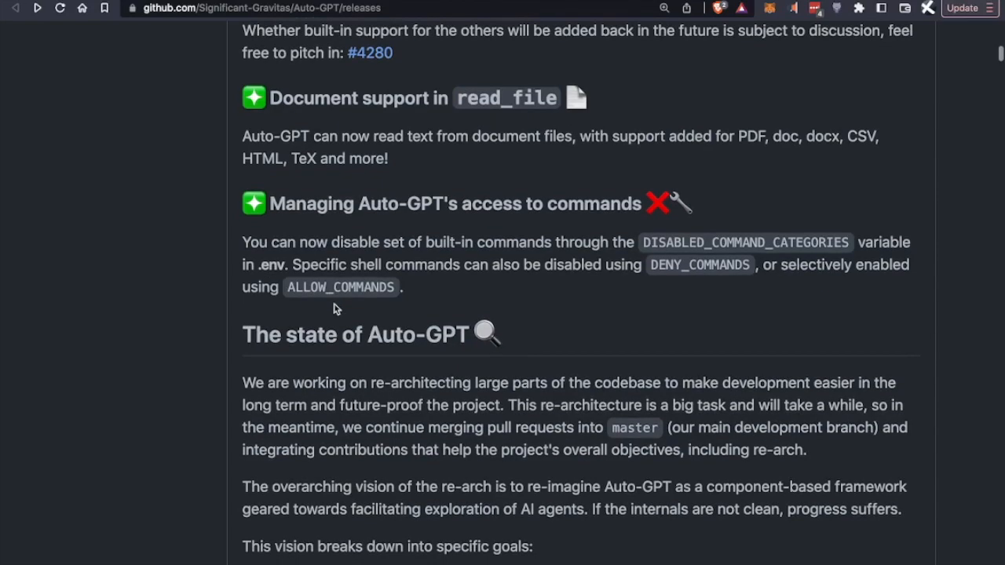
scroll("down", 3)
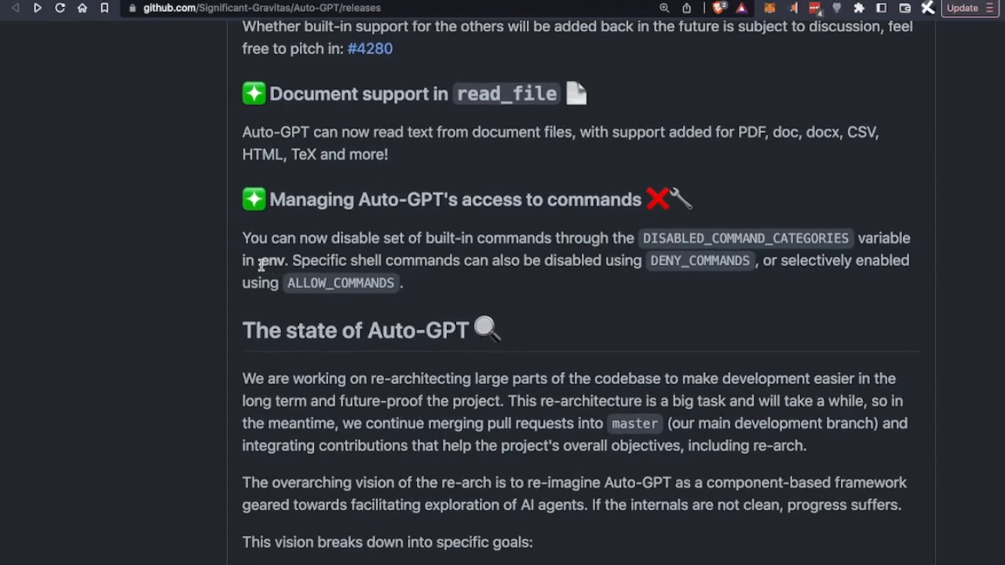
mouse_move(697, 278)
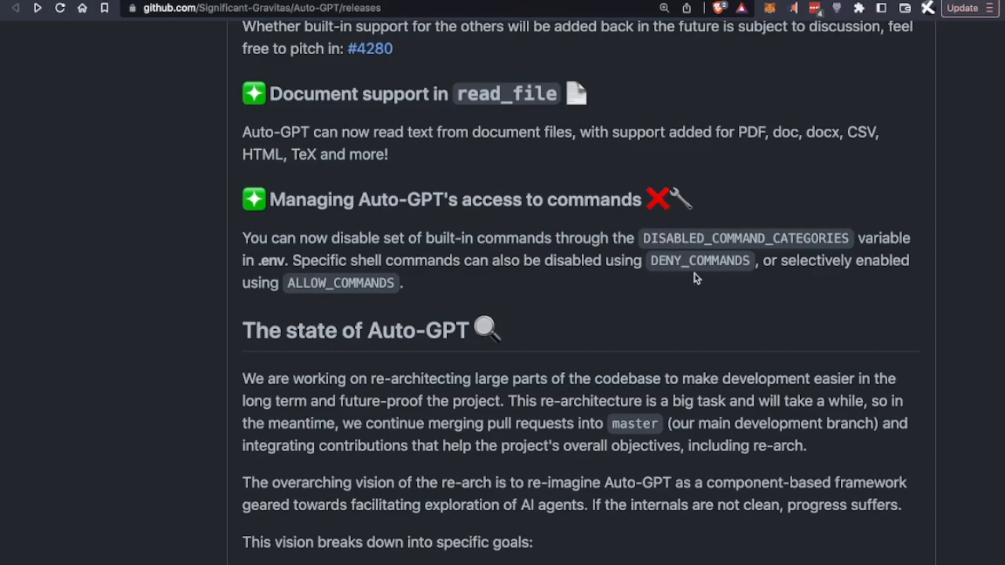
mouse_move(316, 298)
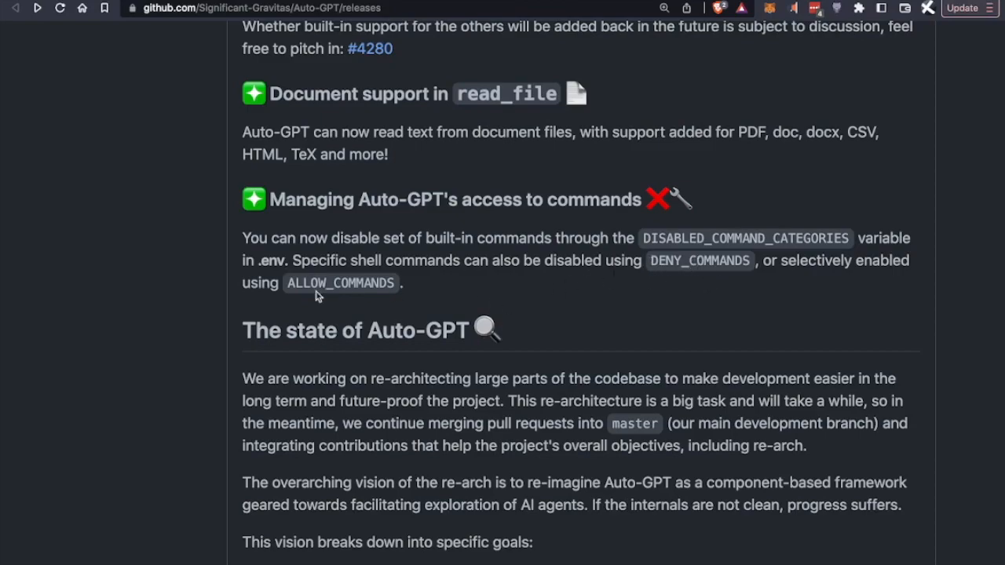
scroll("down", 3)
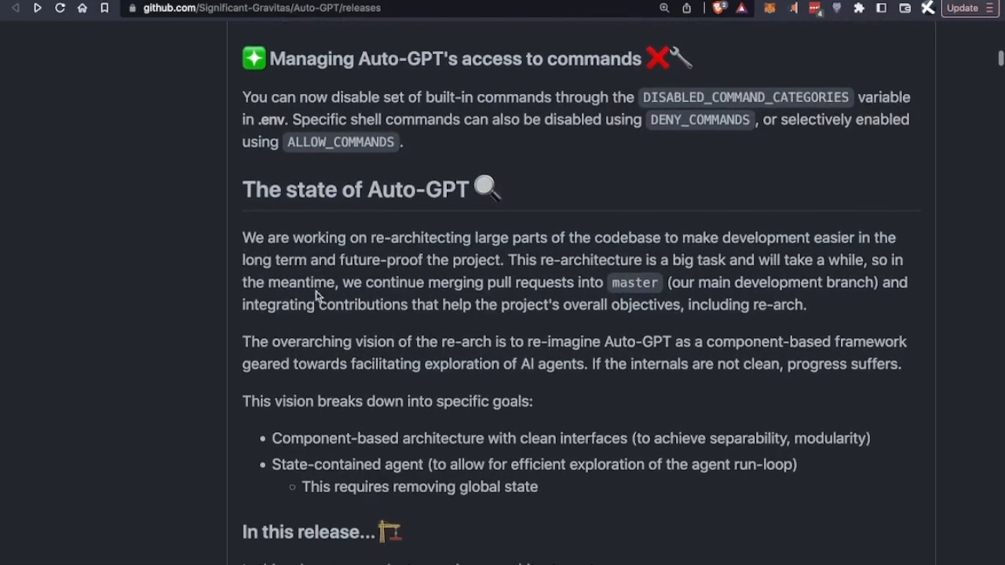
scroll("down", 3)
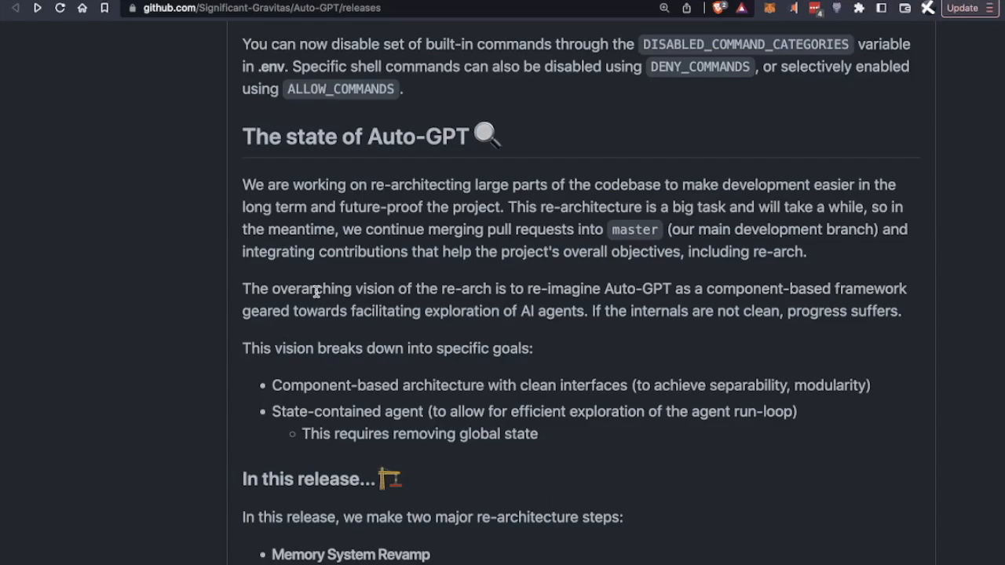
scroll("down", 3)
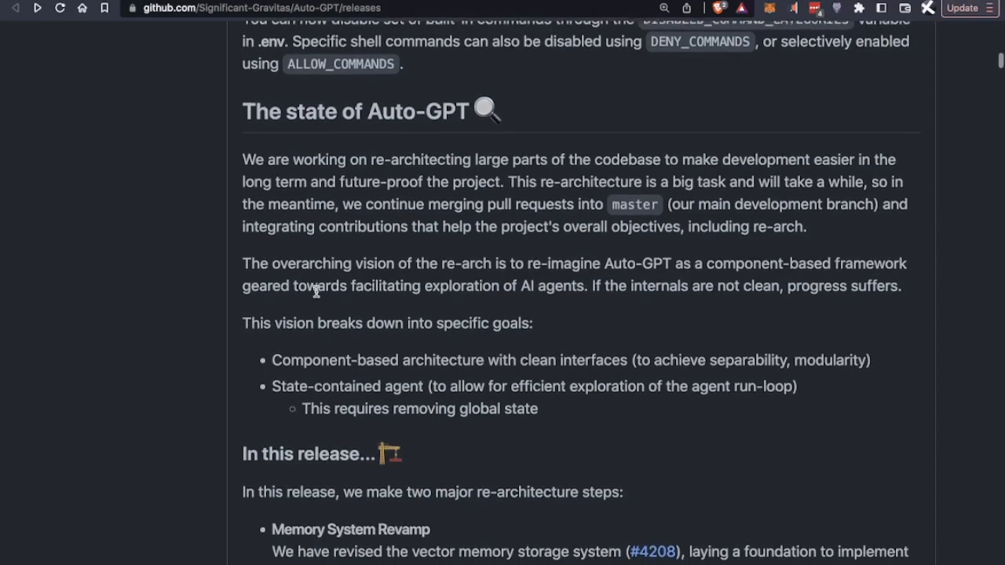
scroll("down", 3)
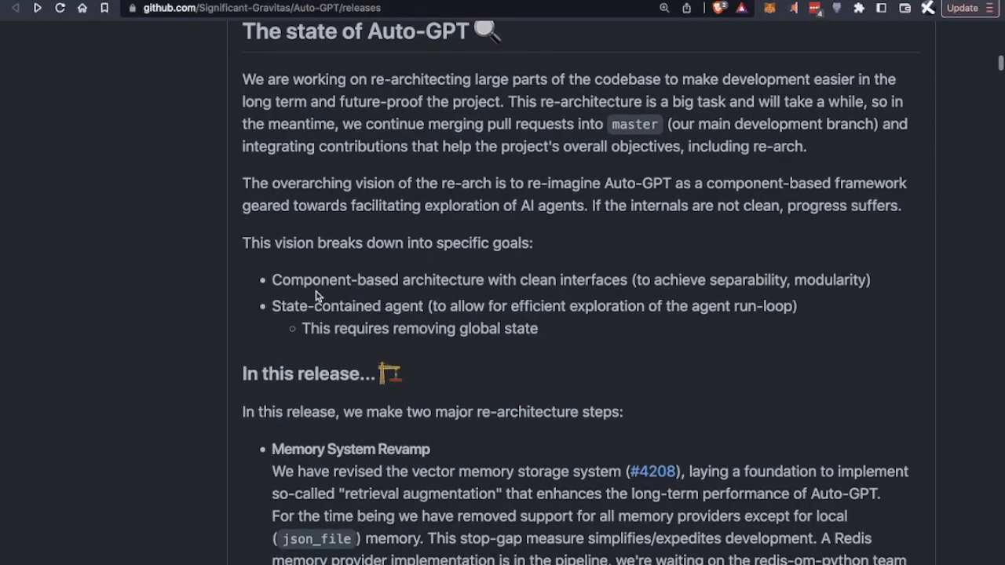
scroll("down", 3)
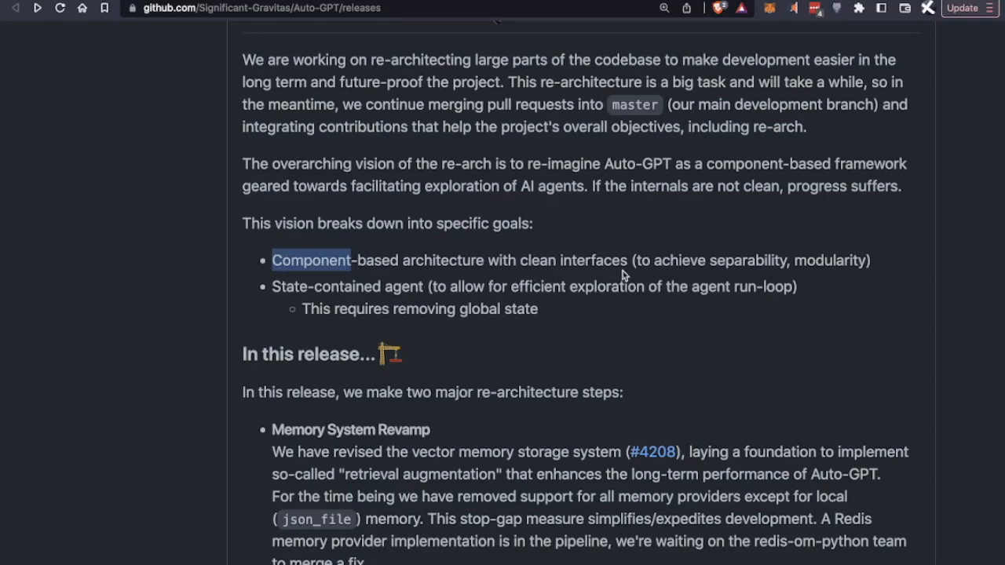
mouse_move(274, 287)
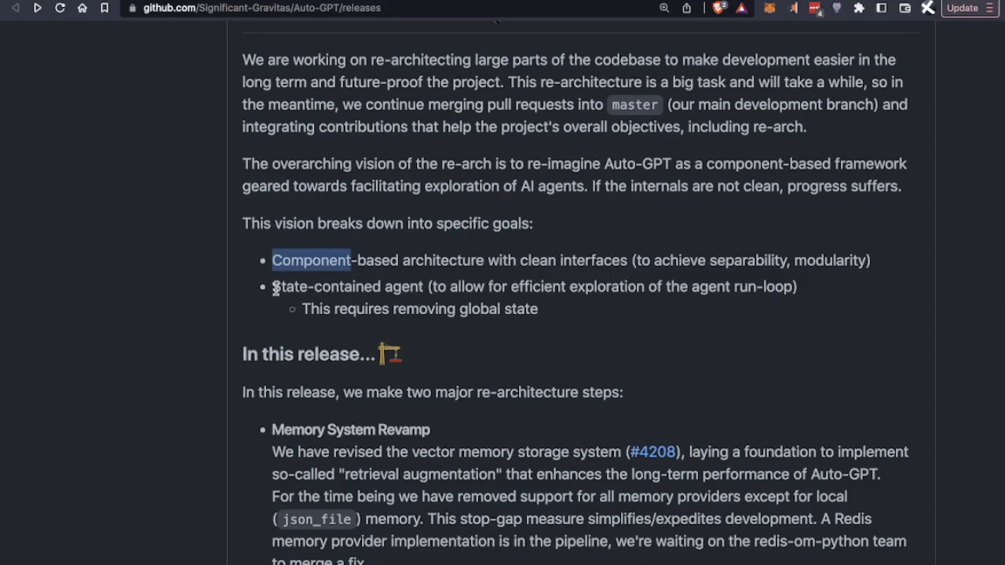
mouse_move(407, 309)
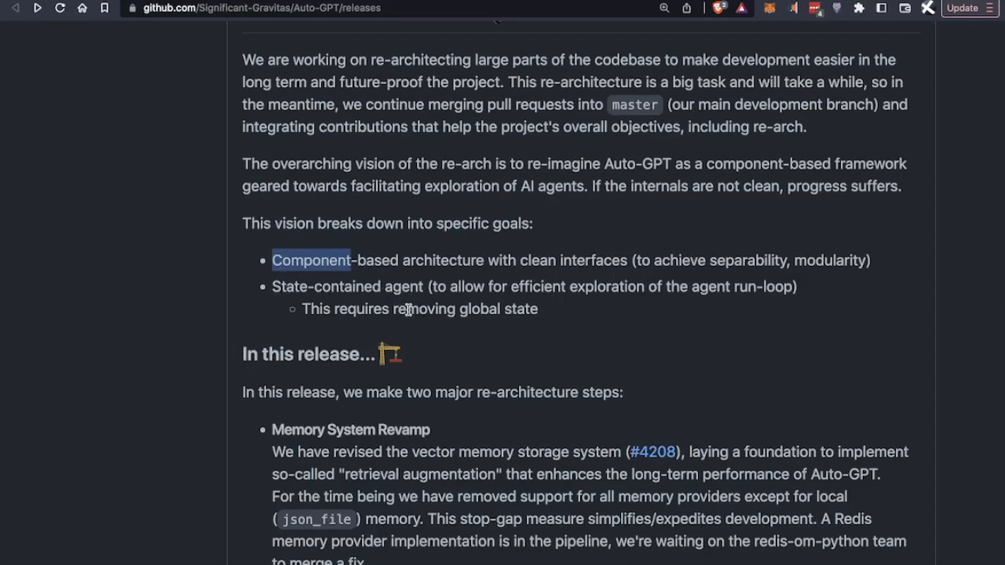
mouse_move(450, 307)
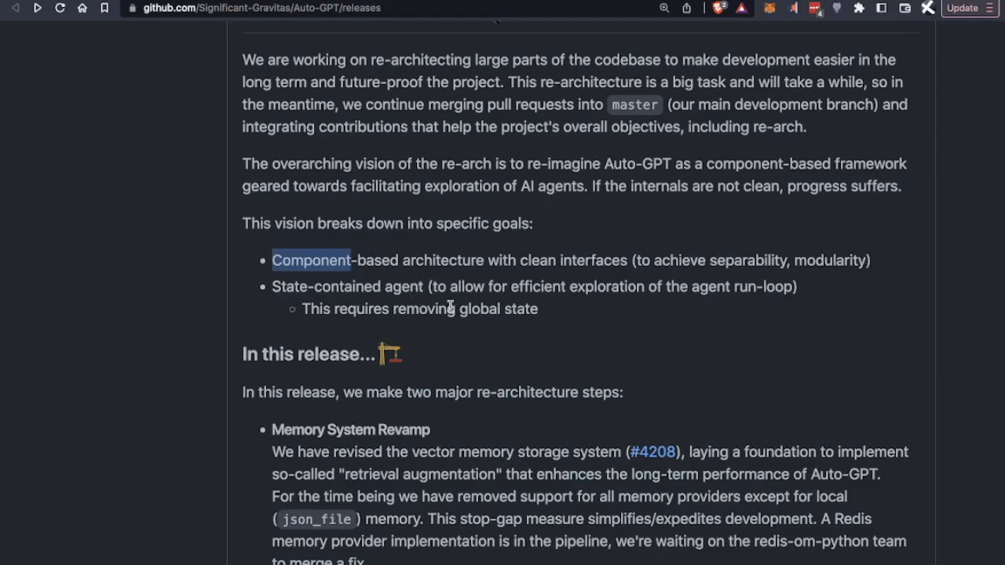
scroll("down", 3)
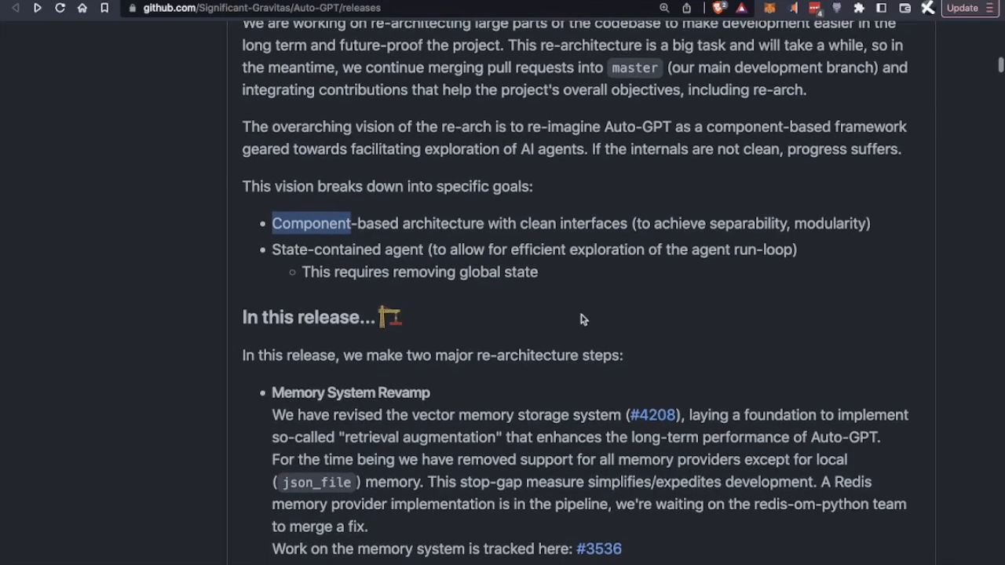
scroll("down", 3)
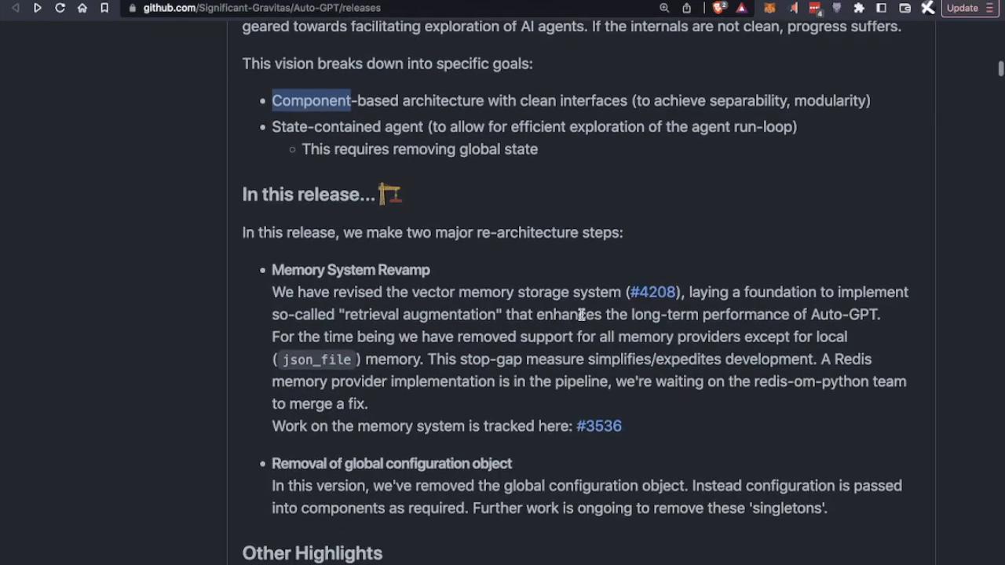
scroll("down", 3)
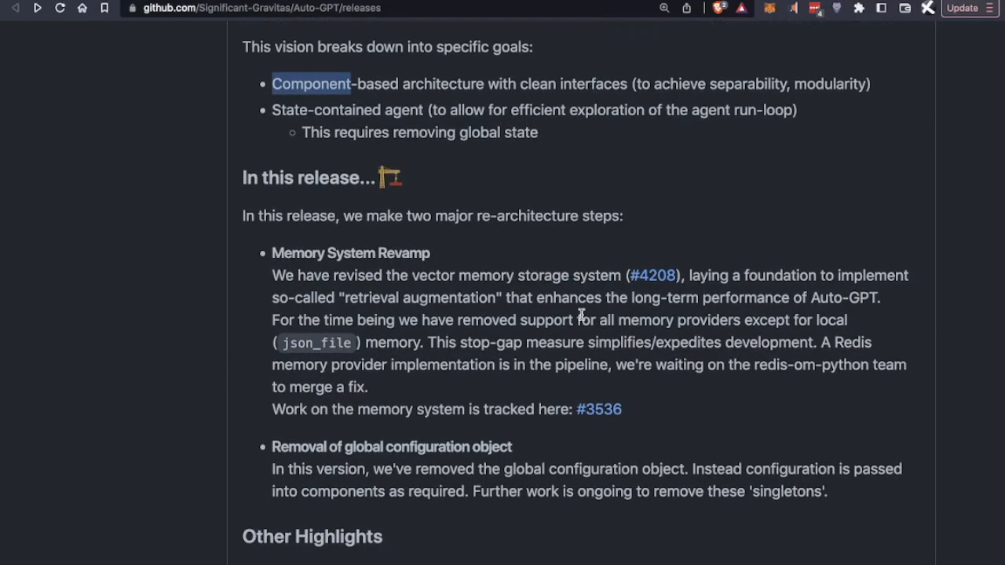
scroll("down", 3)
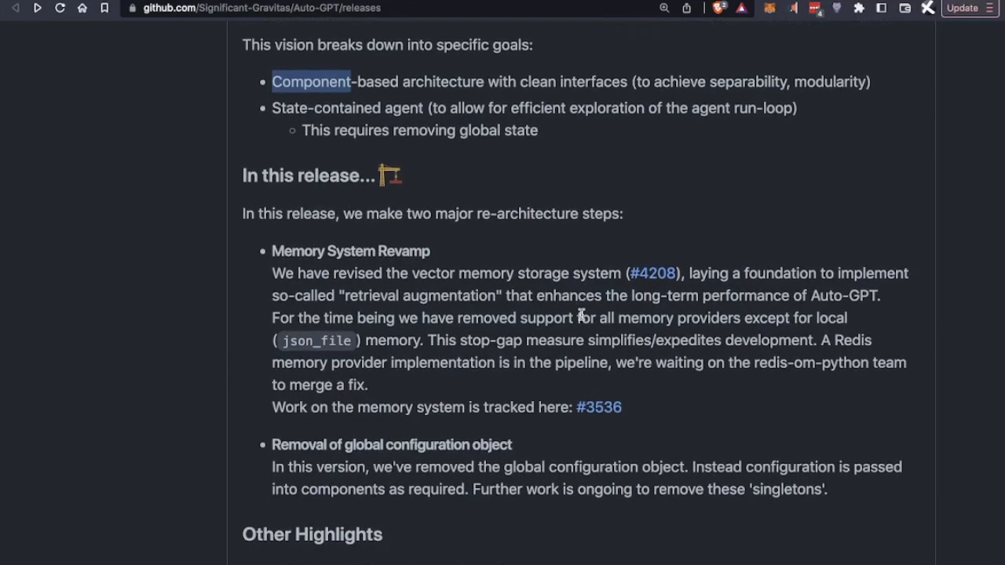
scroll("down", 3)
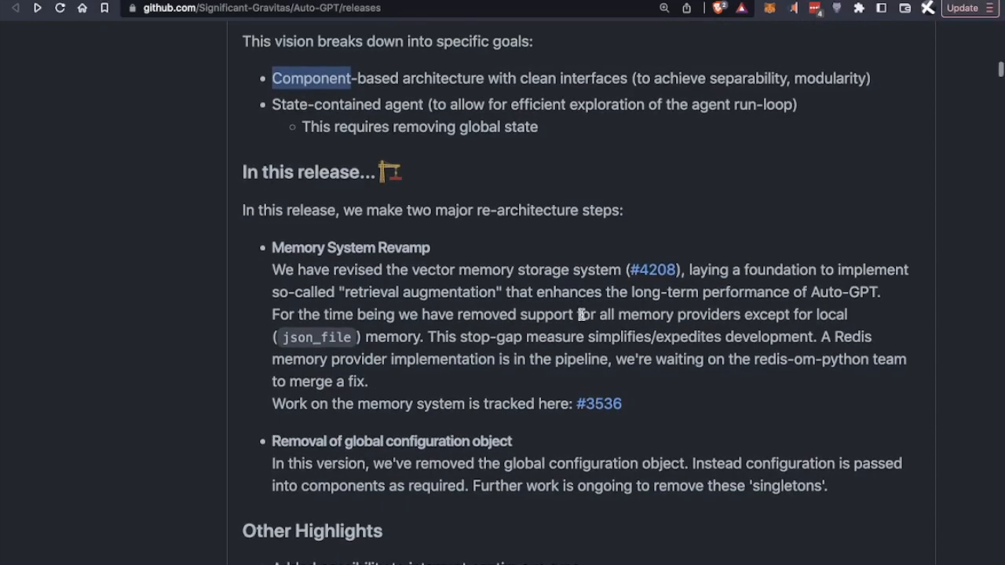
mouse_move(371, 247)
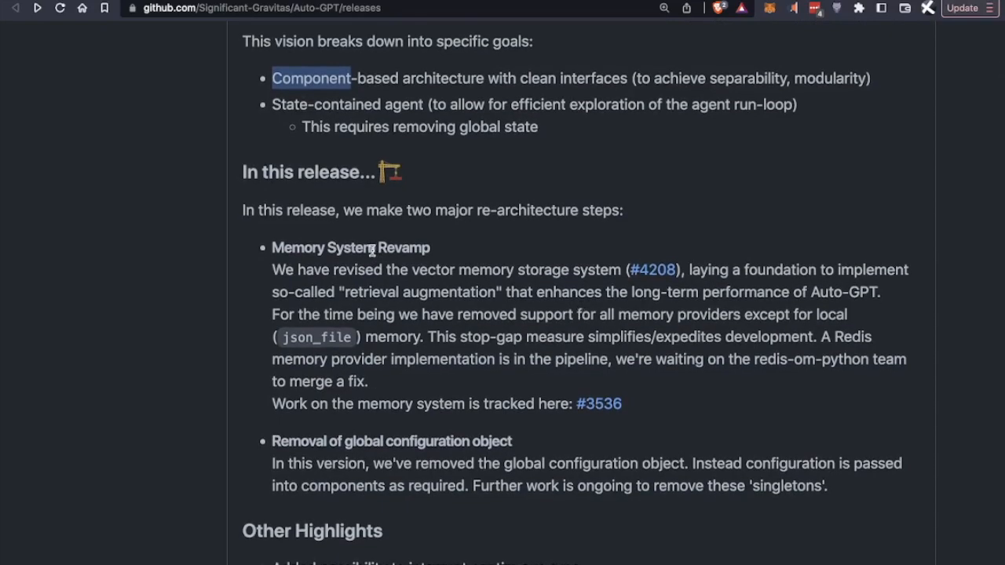
mouse_move(460, 259)
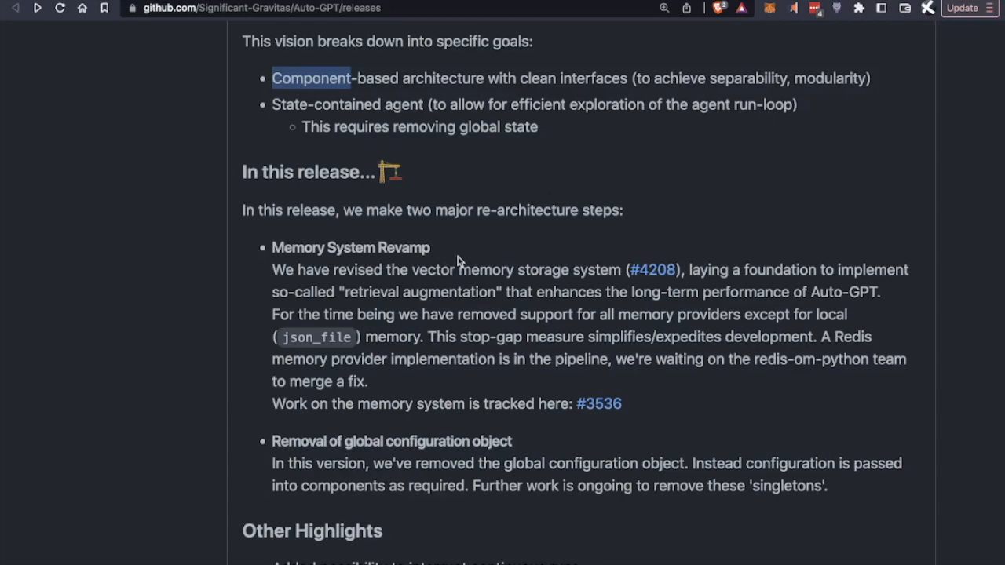
mouse_move(303, 339)
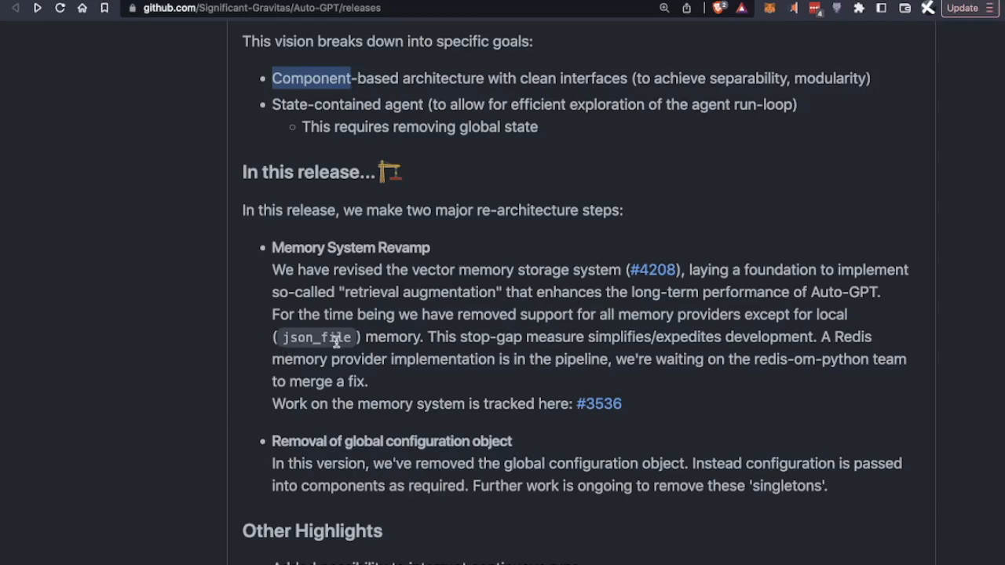
mouse_move(313, 402)
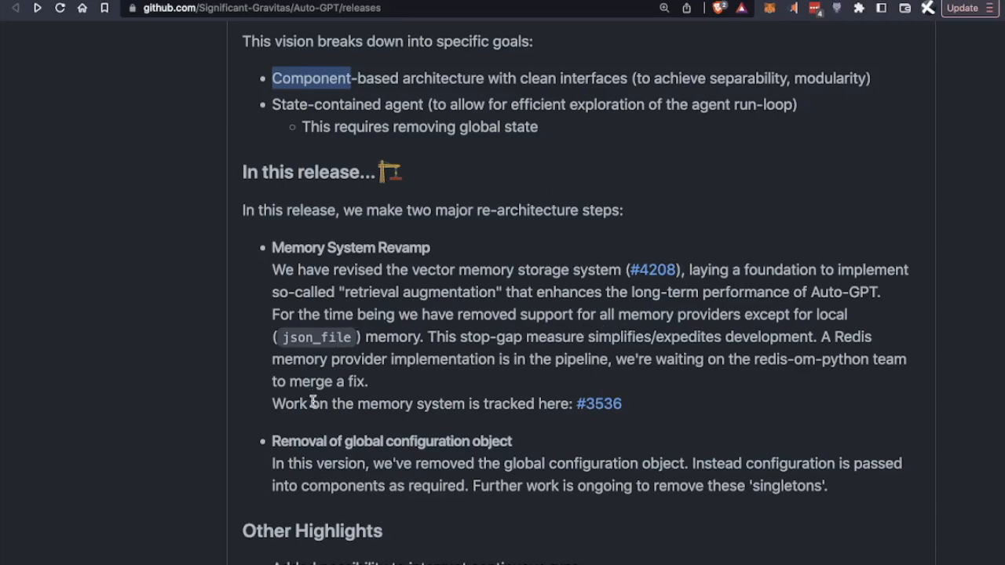
mouse_move(593, 345)
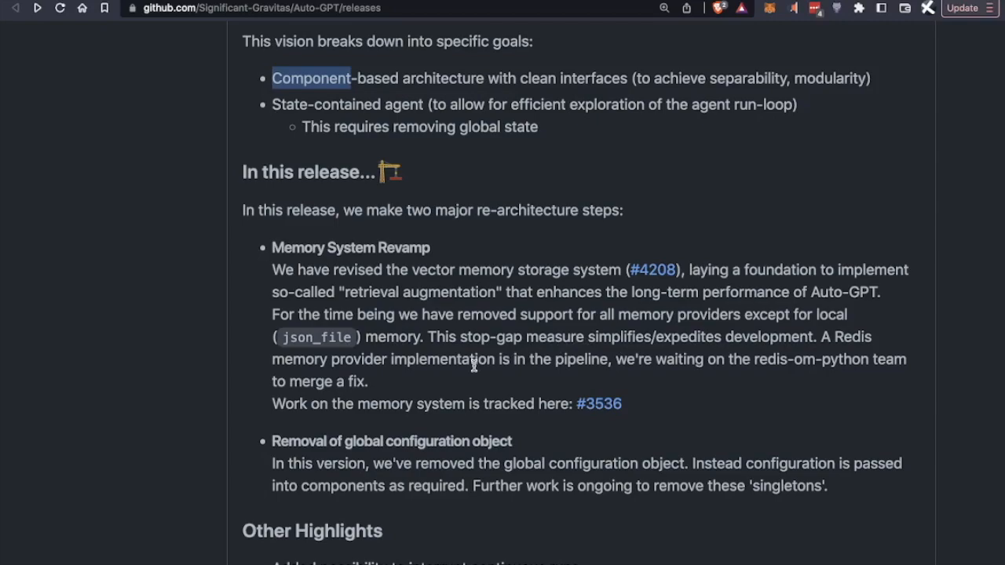
mouse_move(381, 380)
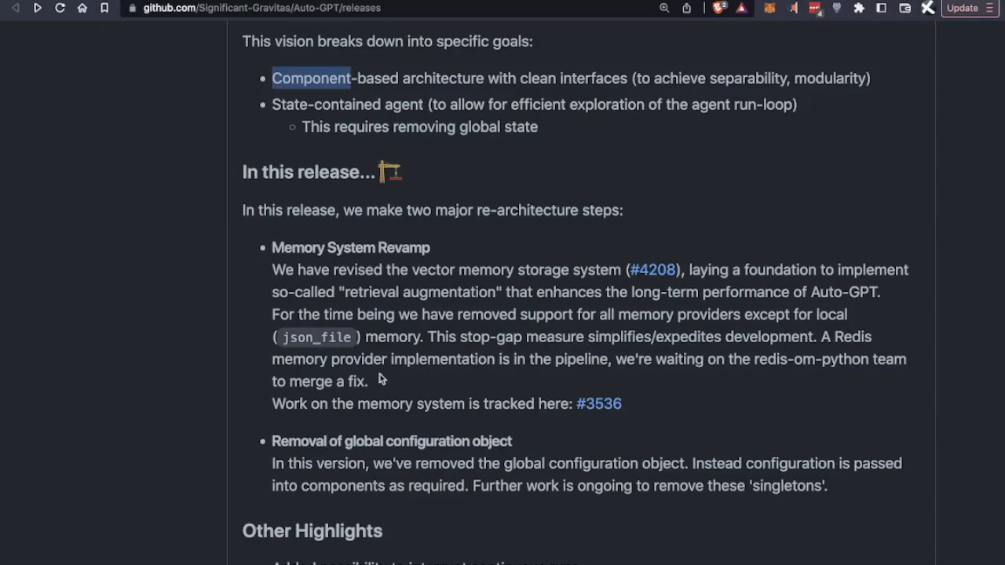
mouse_move(390, 395)
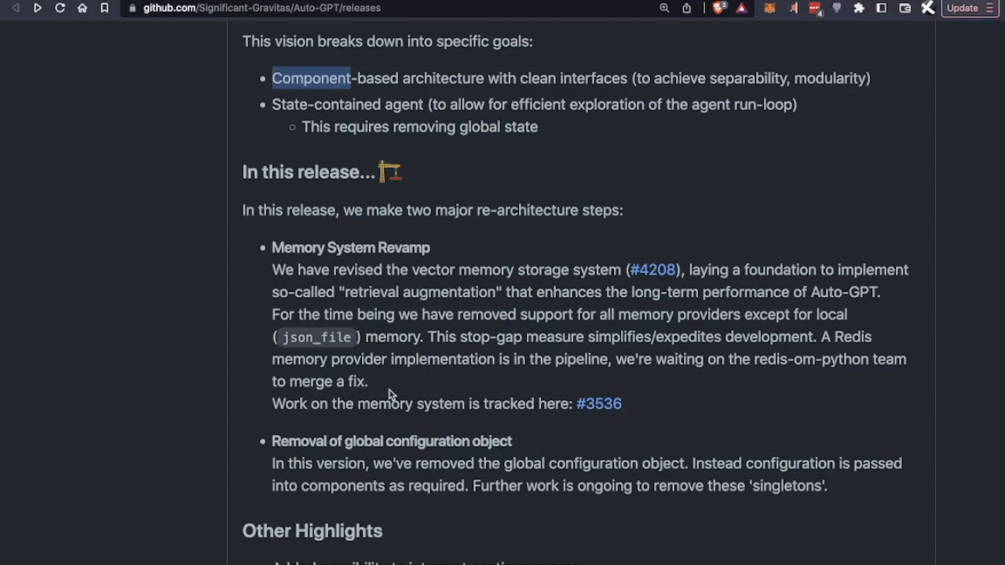
scroll("down", 3)
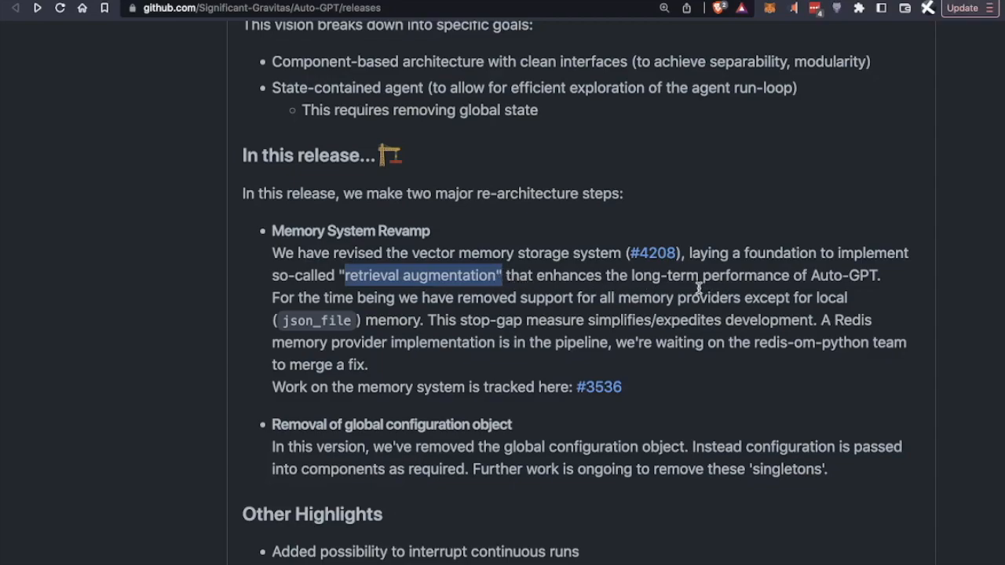
mouse_move(843, 282)
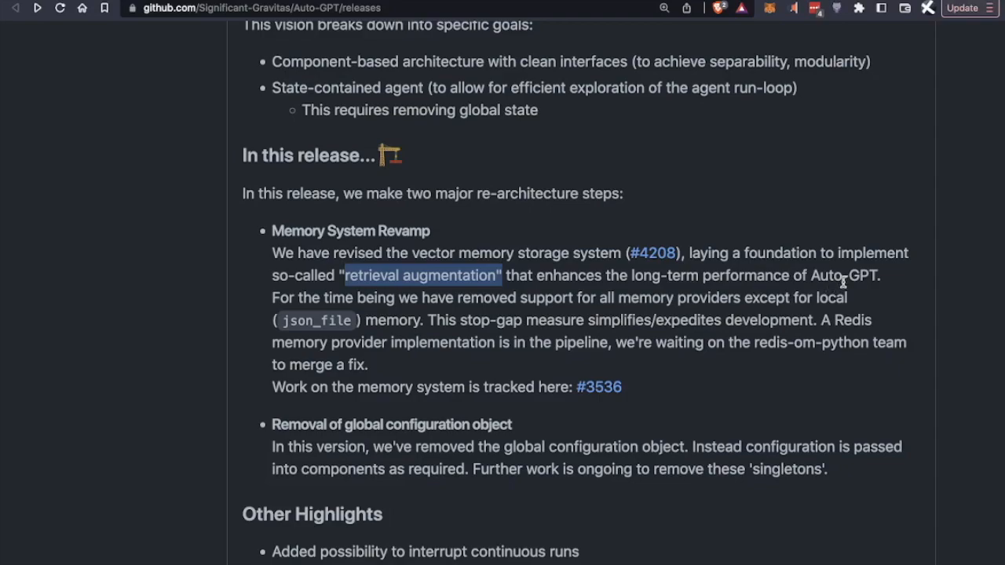
scroll("down", 3)
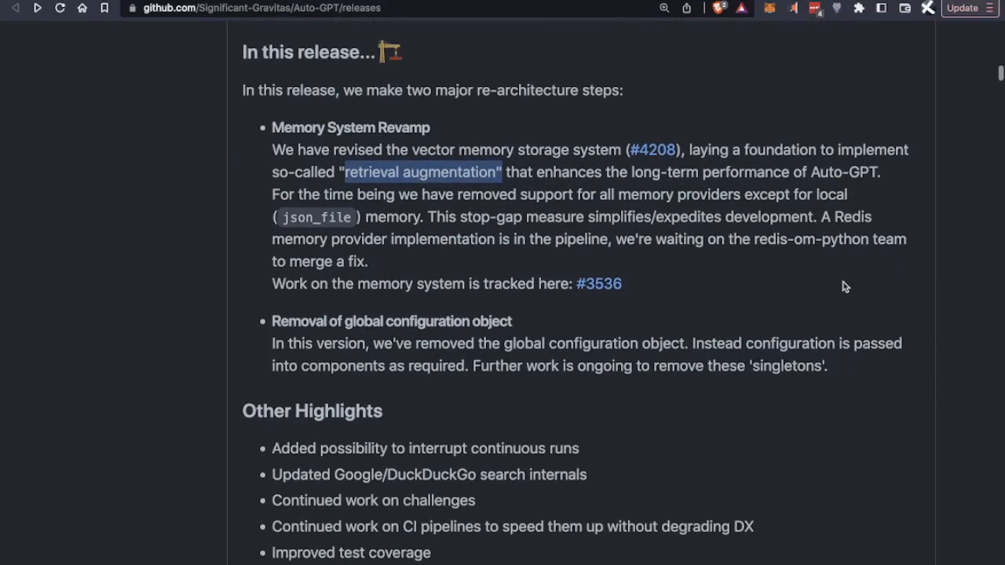
scroll("down", 3)
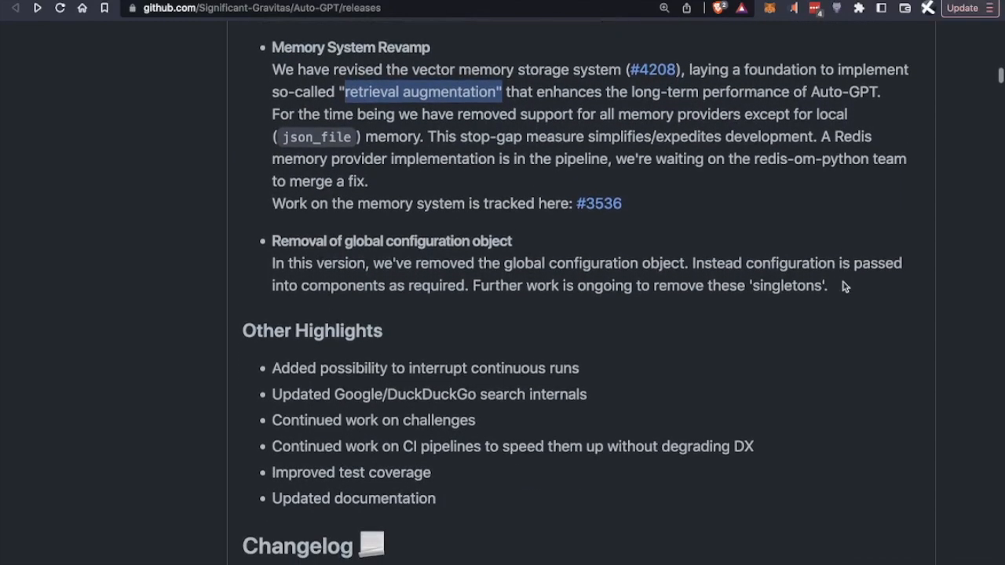
scroll("down", 3)
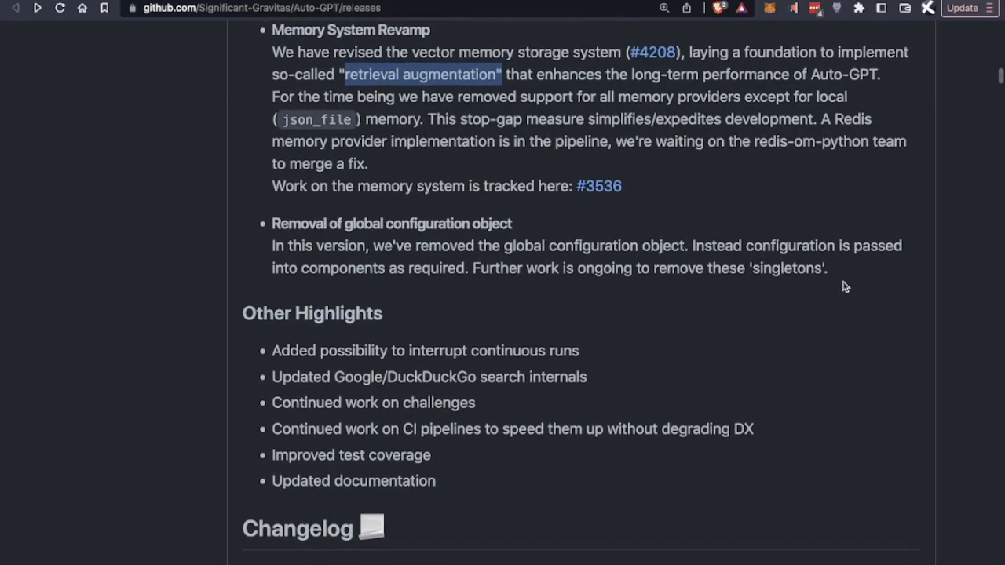
scroll("down", 3)
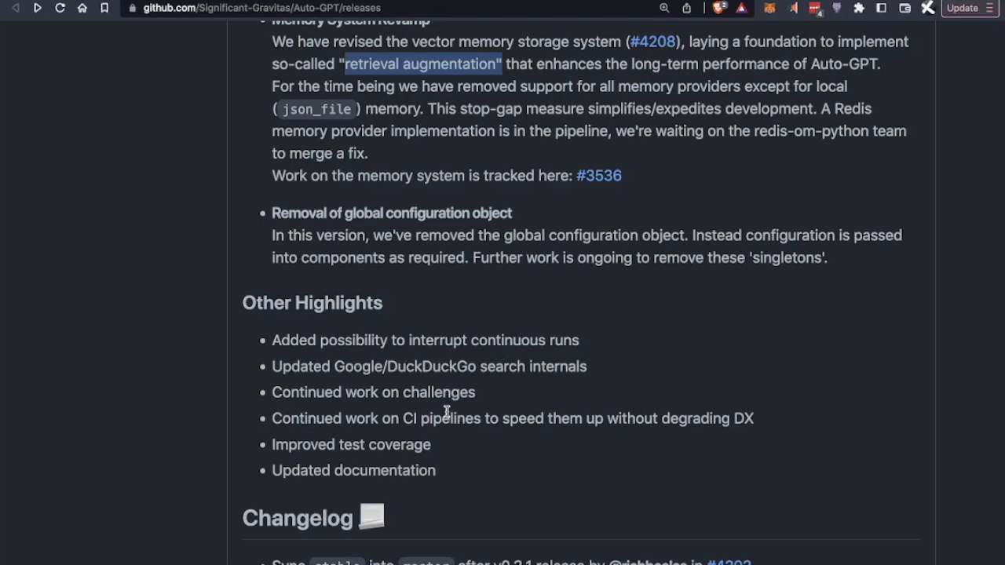
mouse_move(433, 406)
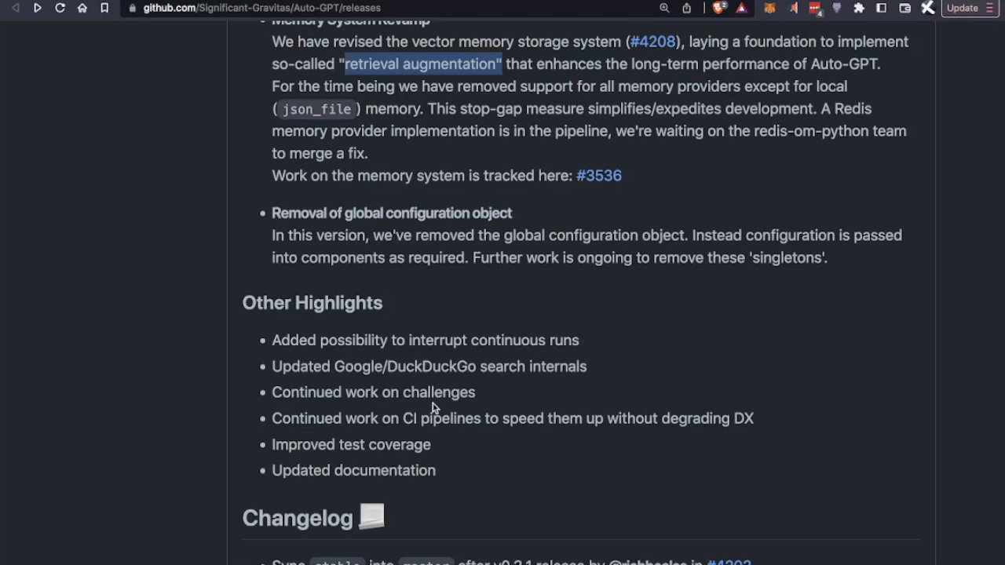
mouse_move(419, 382)
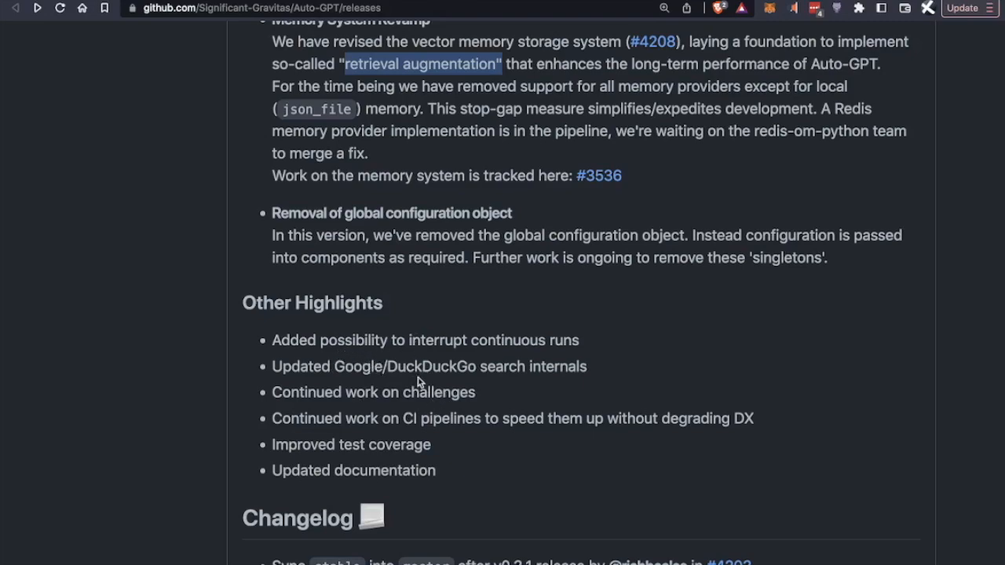
scroll("down", 3)
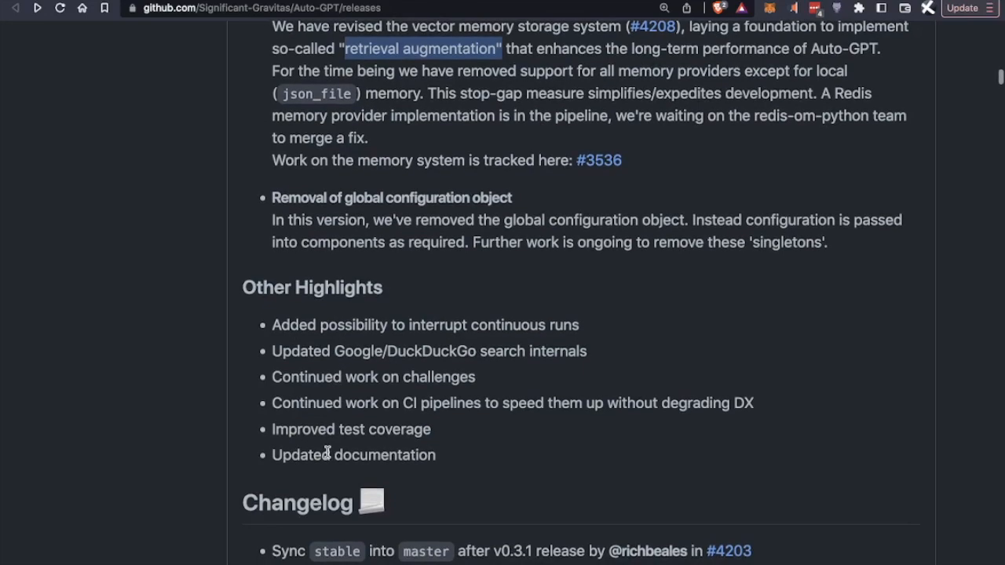
mouse_move(470, 383)
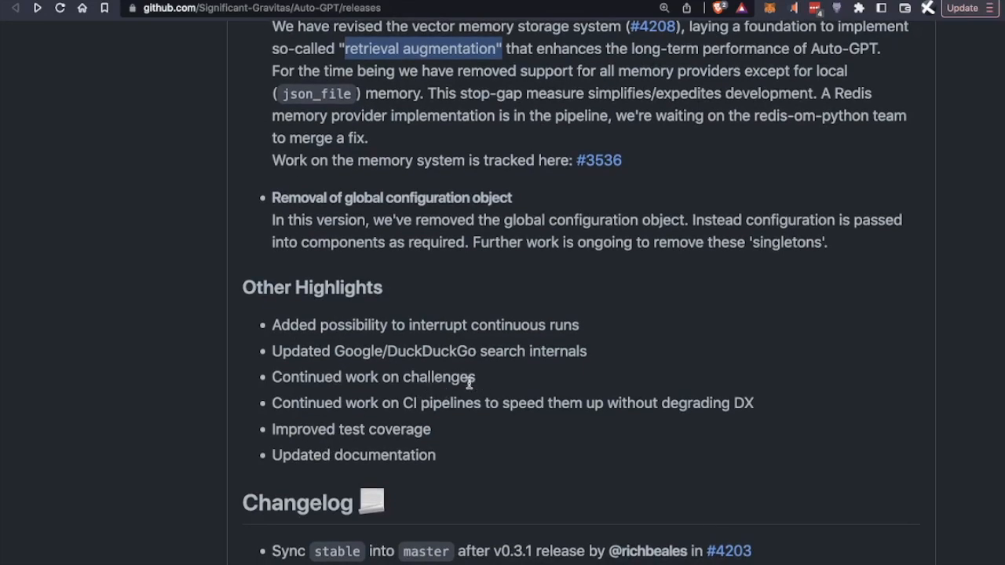
mouse_move(525, 425)
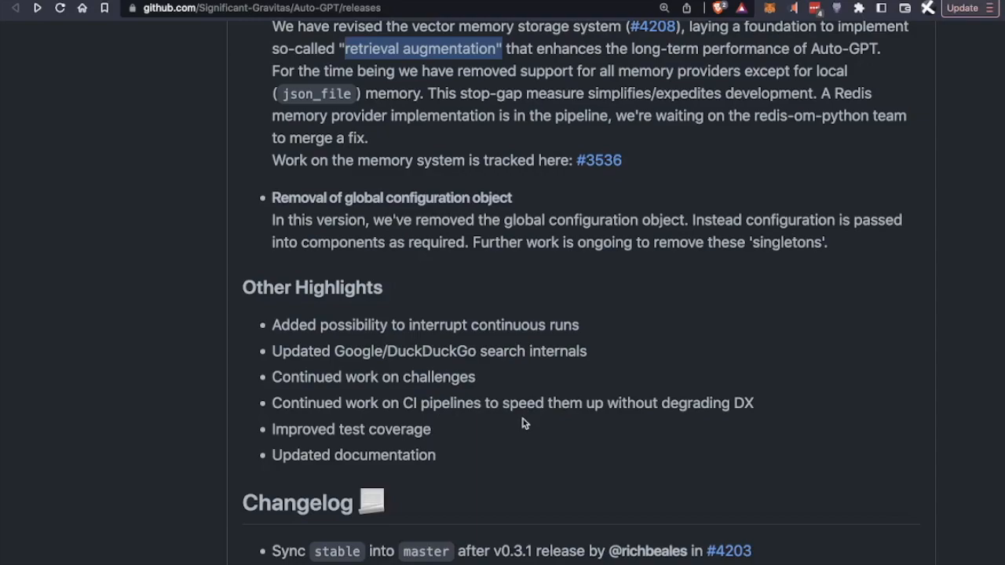
mouse_move(395, 396)
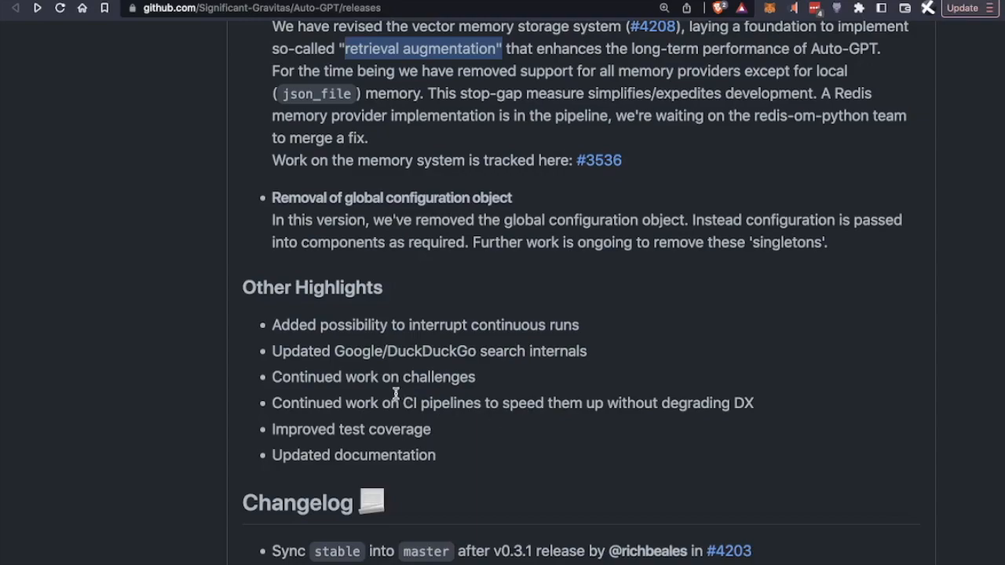
scroll("down", 3)
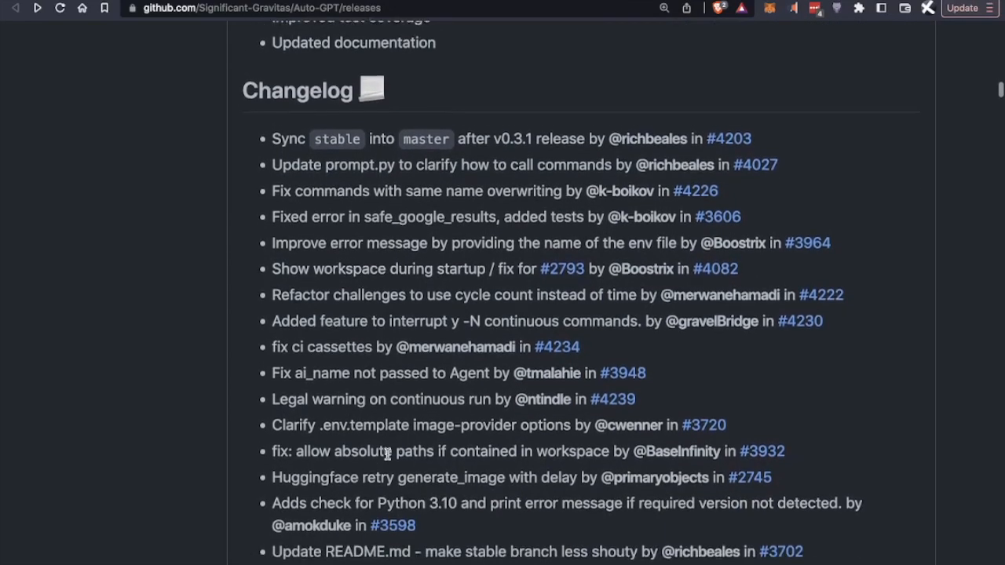
scroll("down", 3)
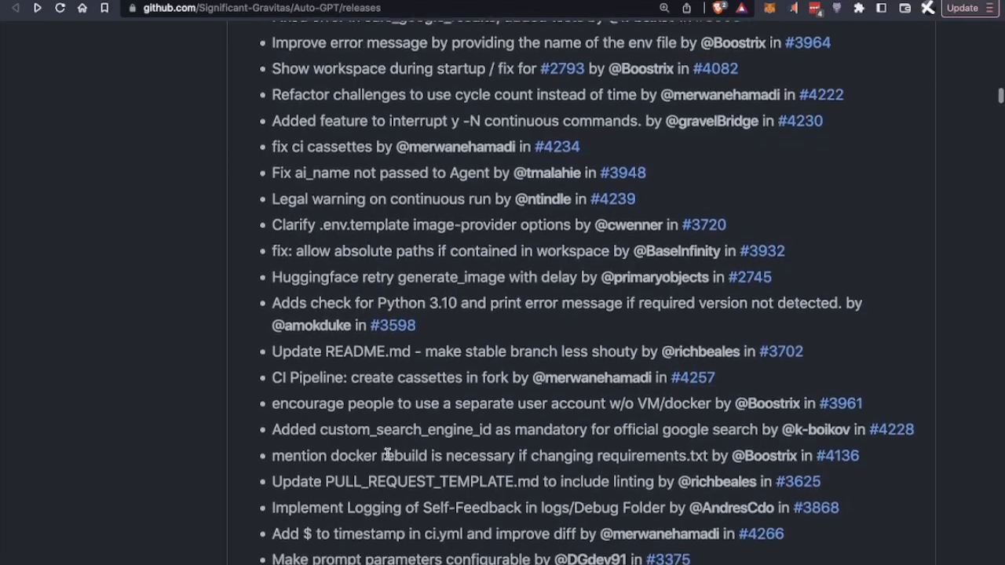
scroll("down", 3)
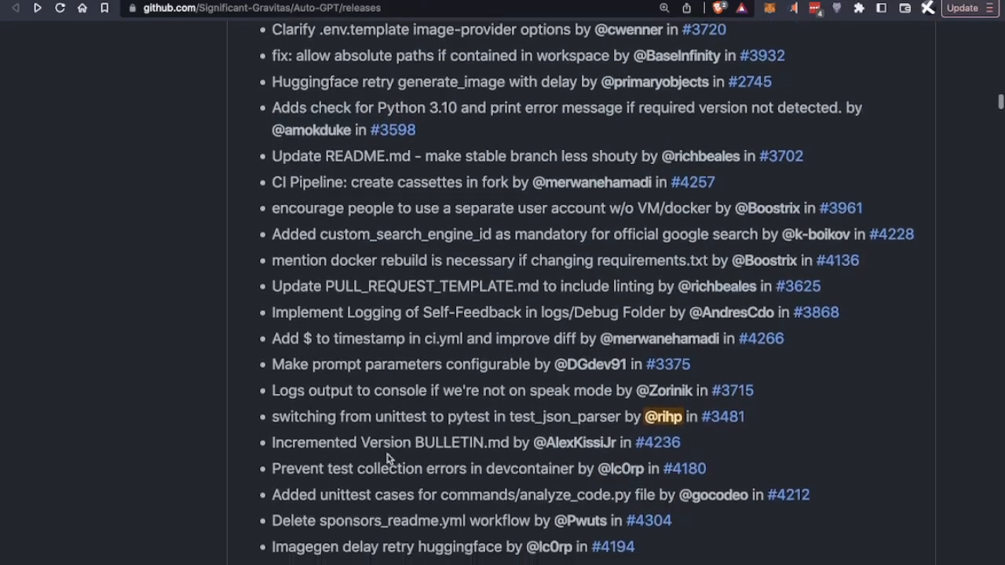
scroll("down", 3)
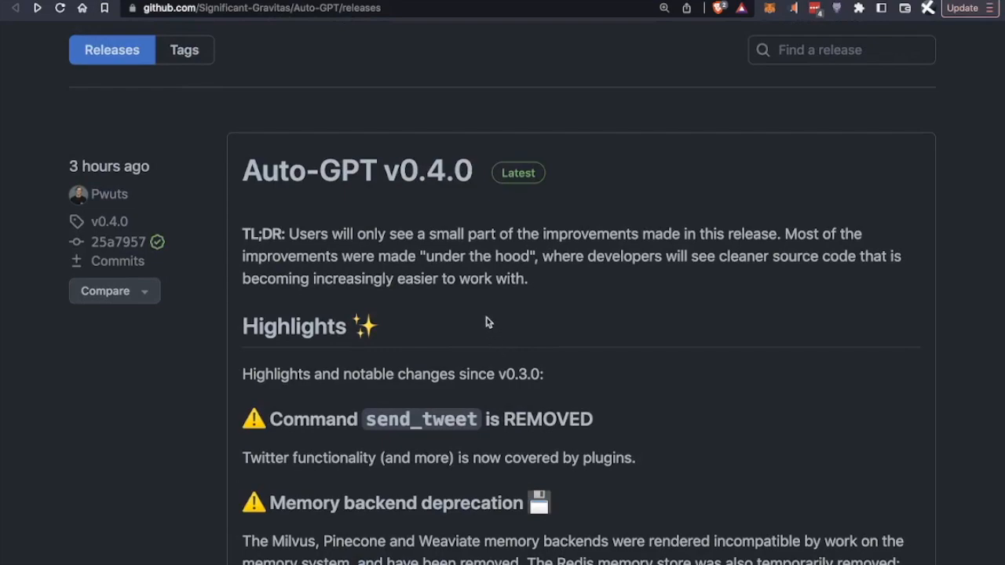
mouse_move(491, 363)
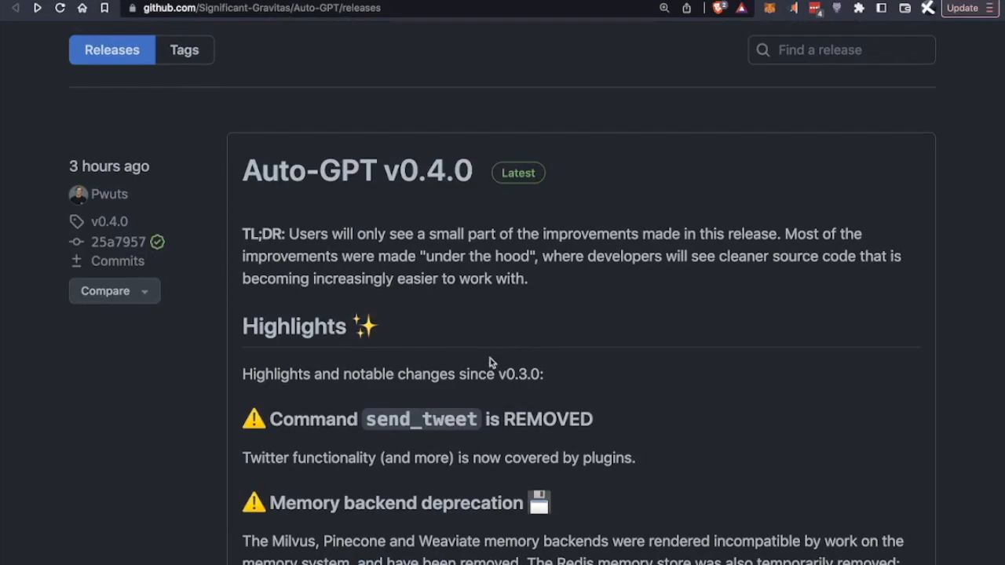